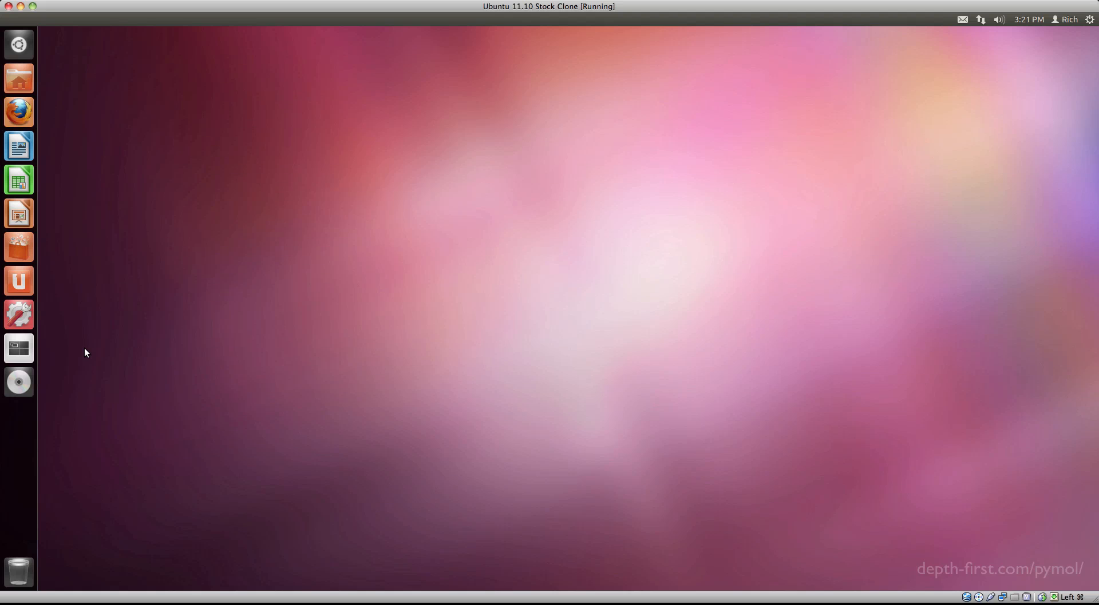
mouse_move(19, 248)
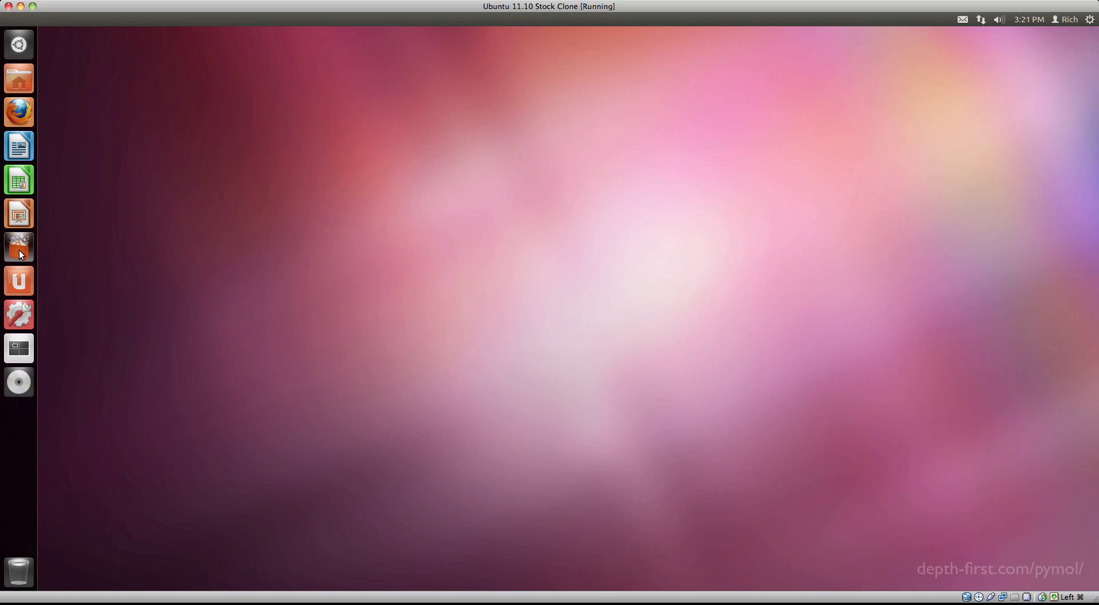
Install the PyMOL Molecular Graphics System package from Software Center, authenticating with your password.
click(18, 246)
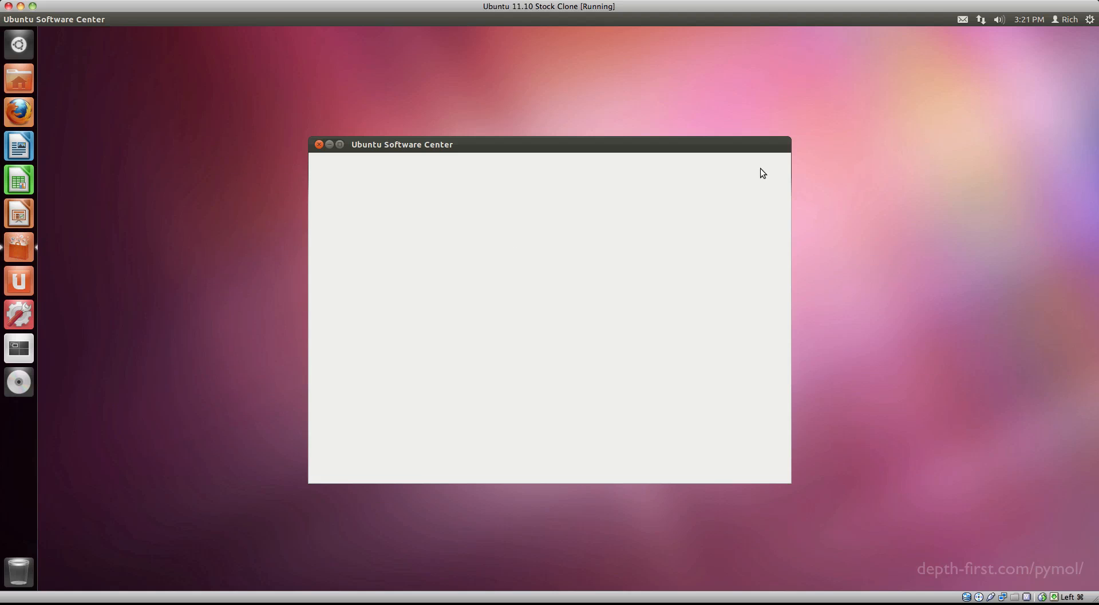
mouse_move(750, 180)
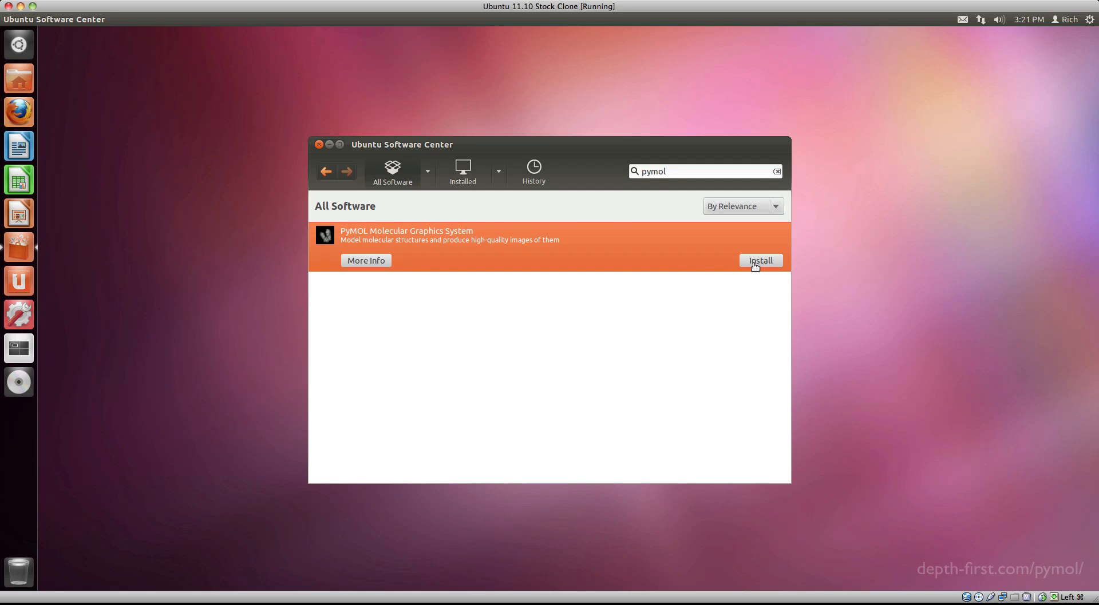
click(761, 260)
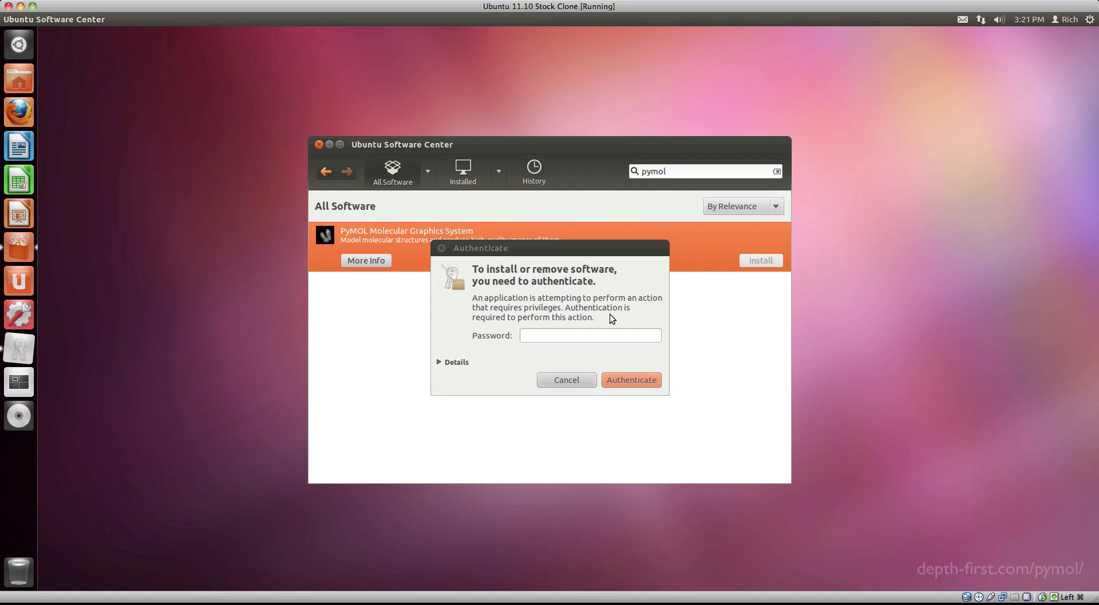
text(•••••)
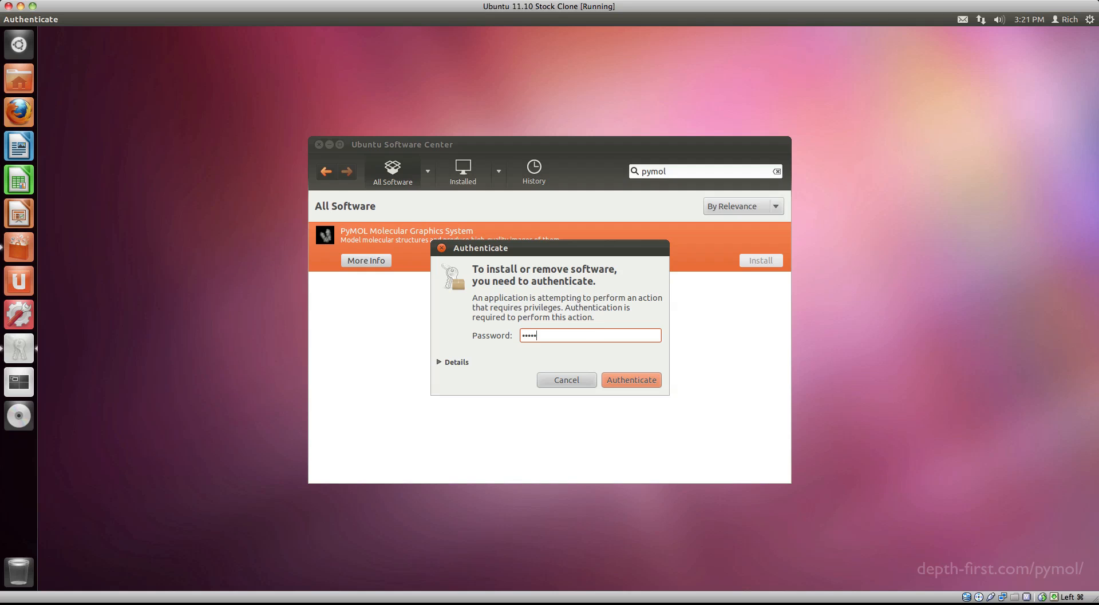
click(631, 380)
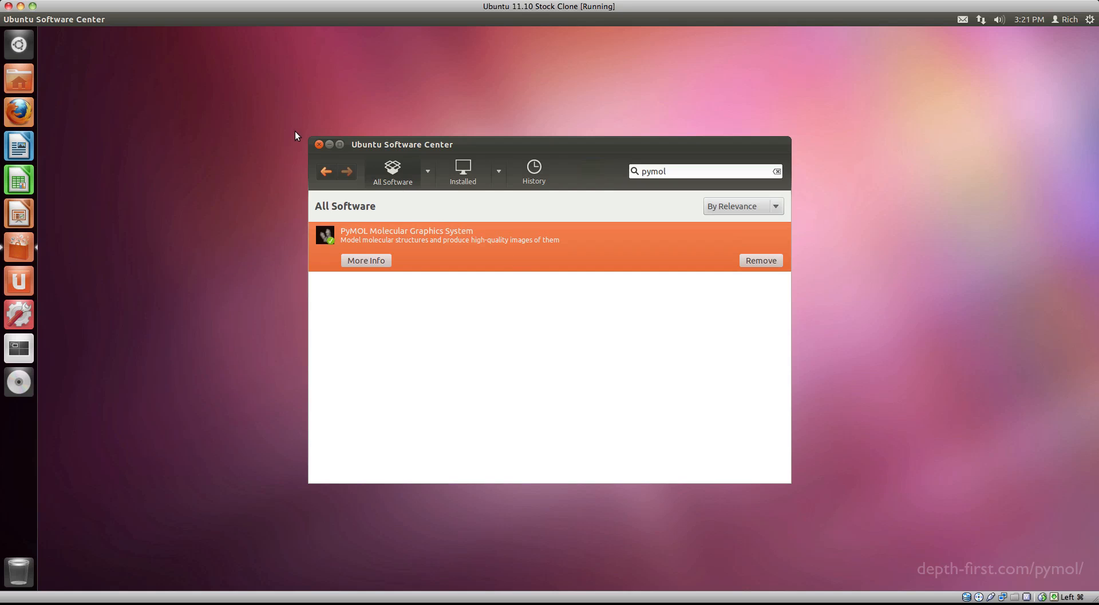
Close Software Center, search Dash for pymol, and launch PyMOL Molecular.
click(319, 144)
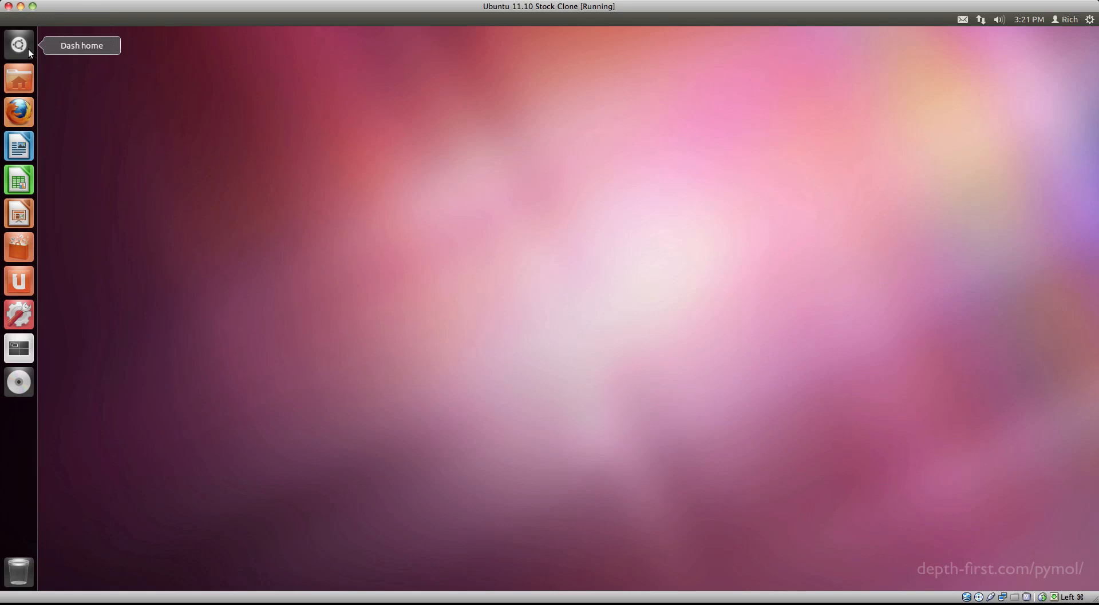
click(20, 43)
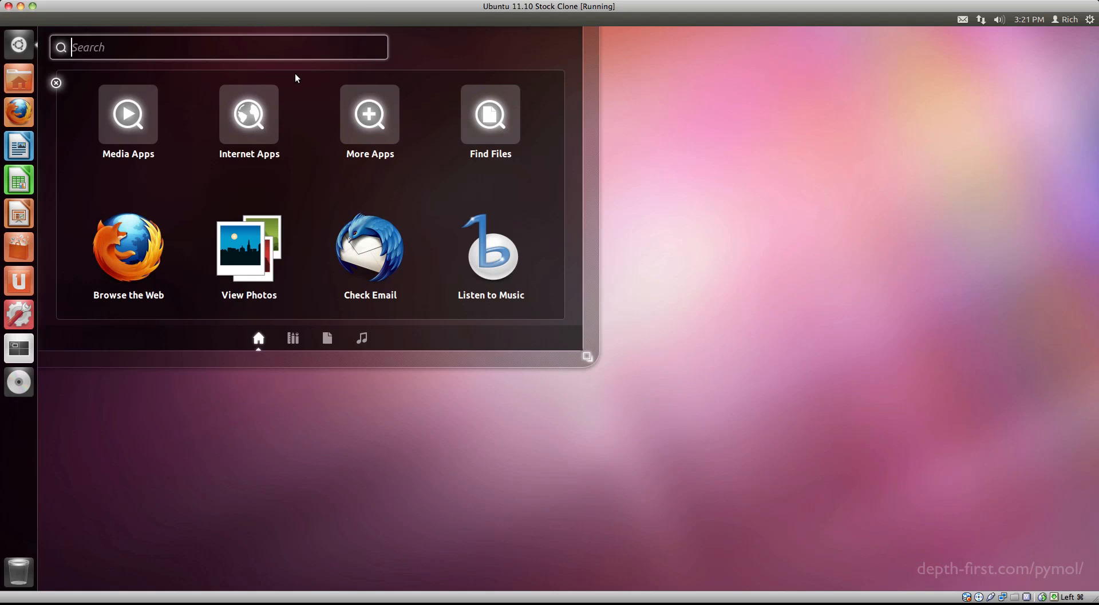
text(pymol)
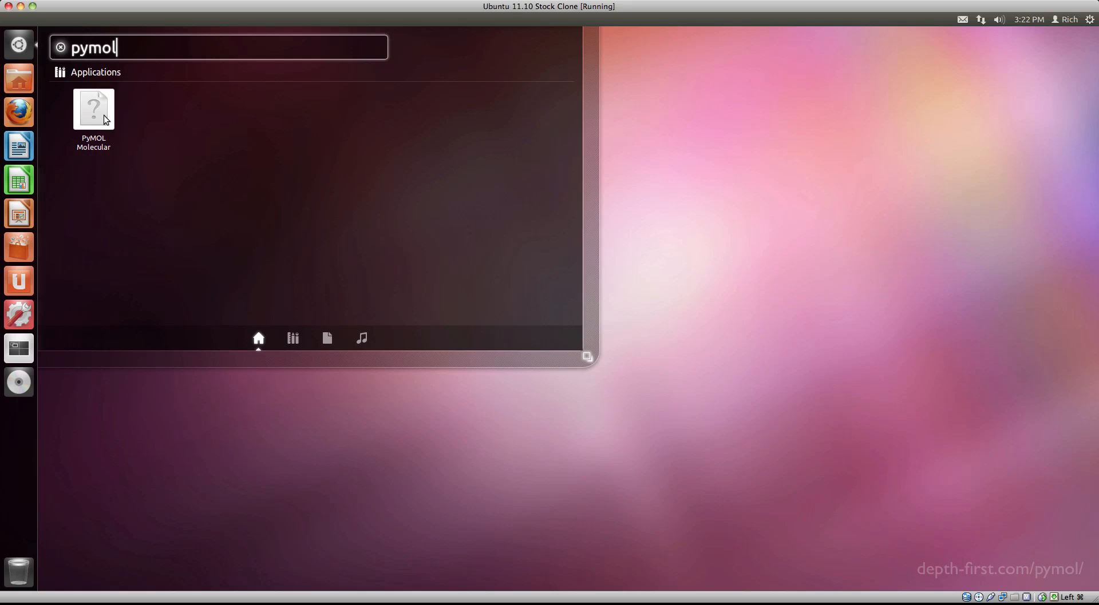
double_click(94, 109)
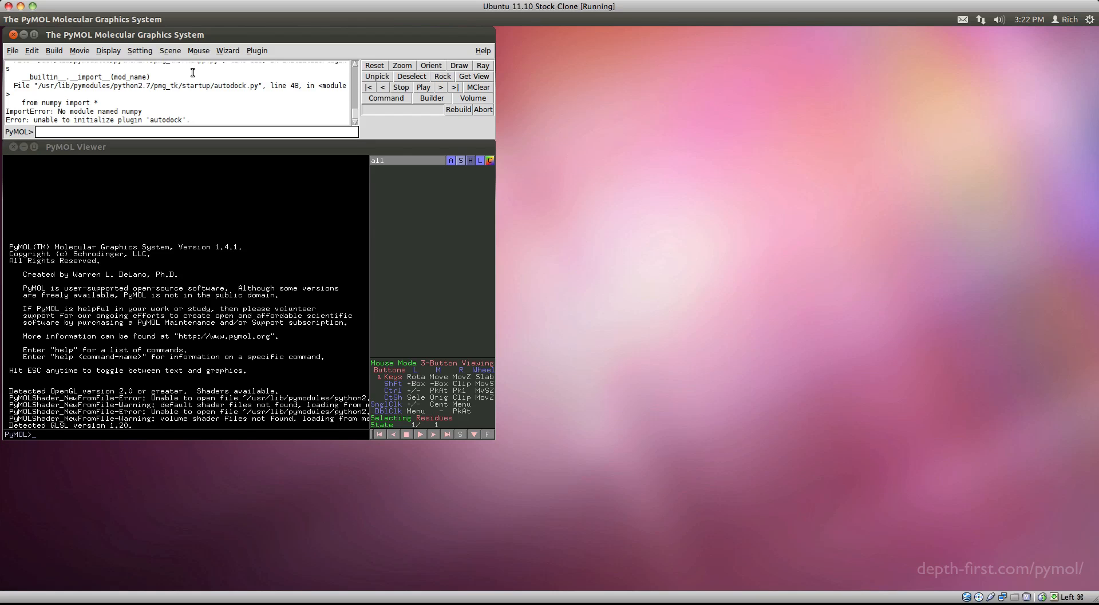
Run the Wizard's Cartoon Ribbons demo and rotate the rainbow protein in the viewer.
click(228, 51)
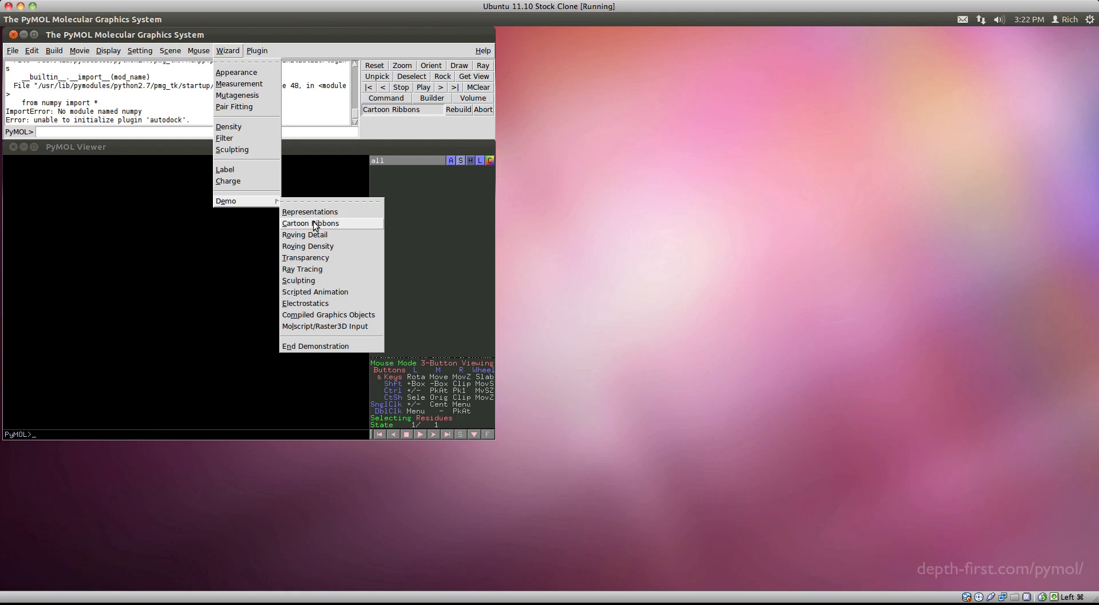
click(309, 224)
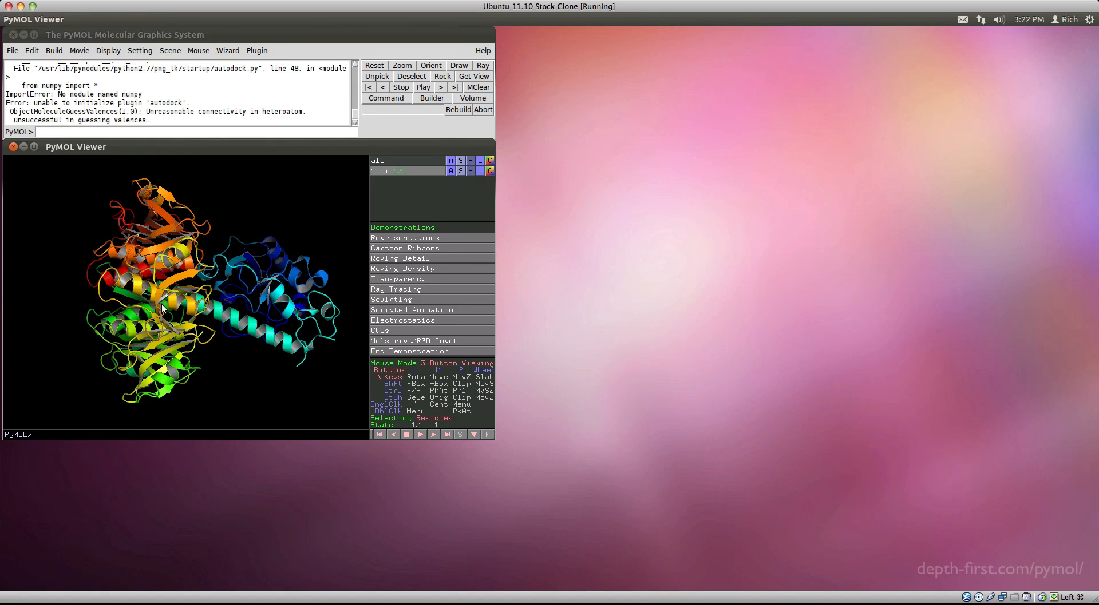
drag(162, 309, 181, 309)
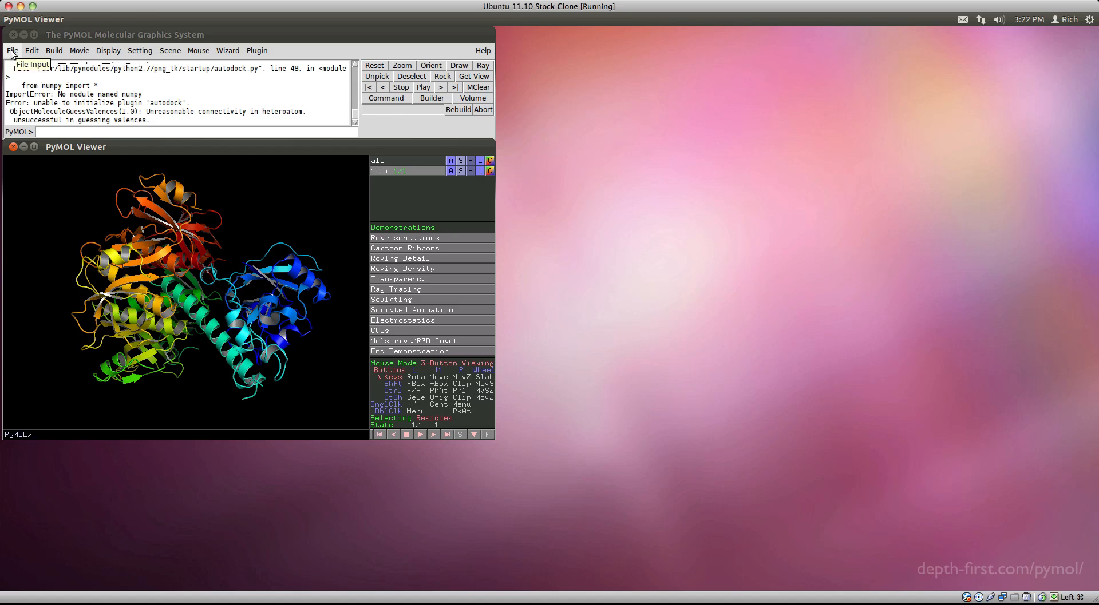
click(17, 50)
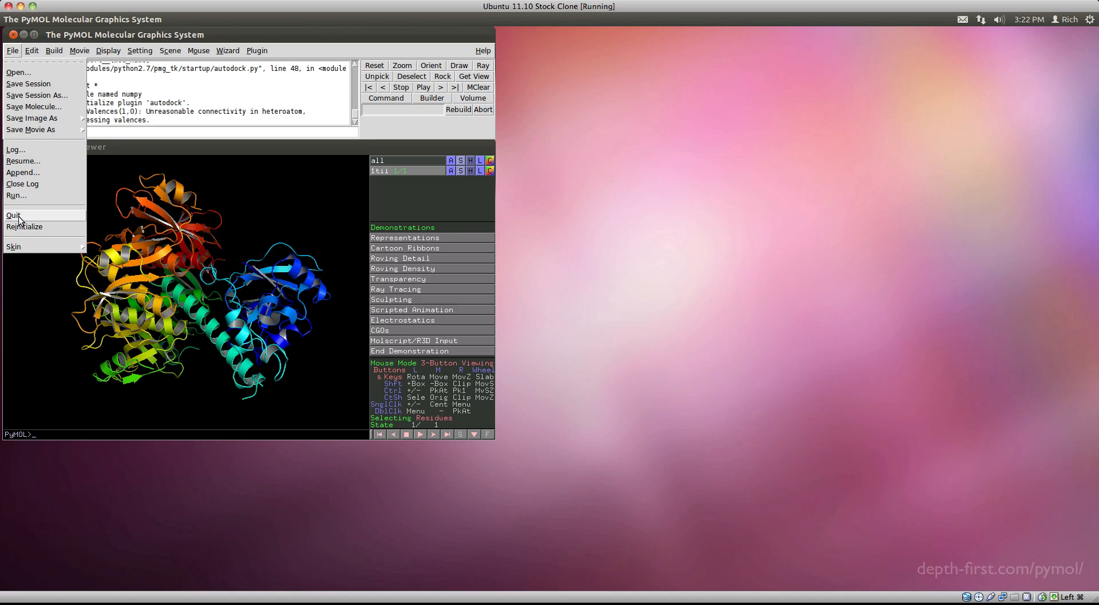
Quit PyMOL from the File menu and search Dash for pymol again.
click(14, 215)
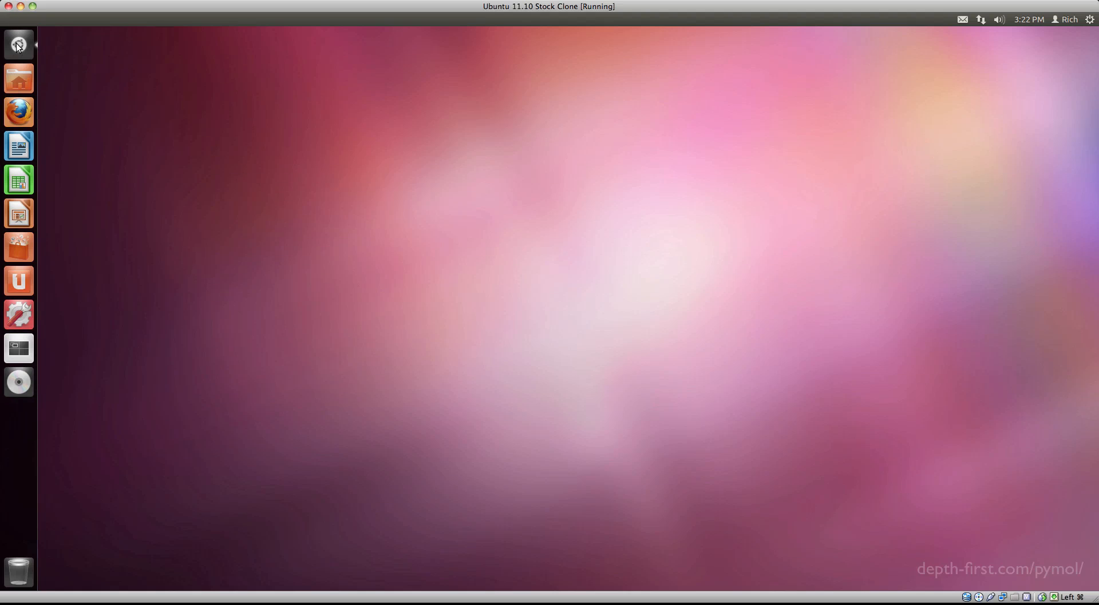
text(pymol)
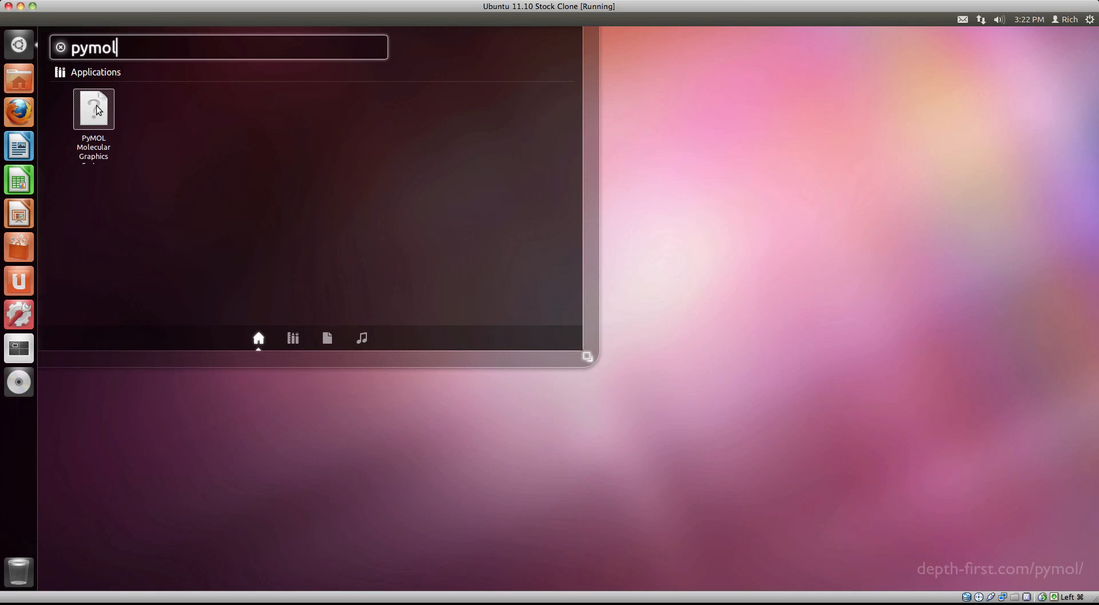
mouse_move(19, 416)
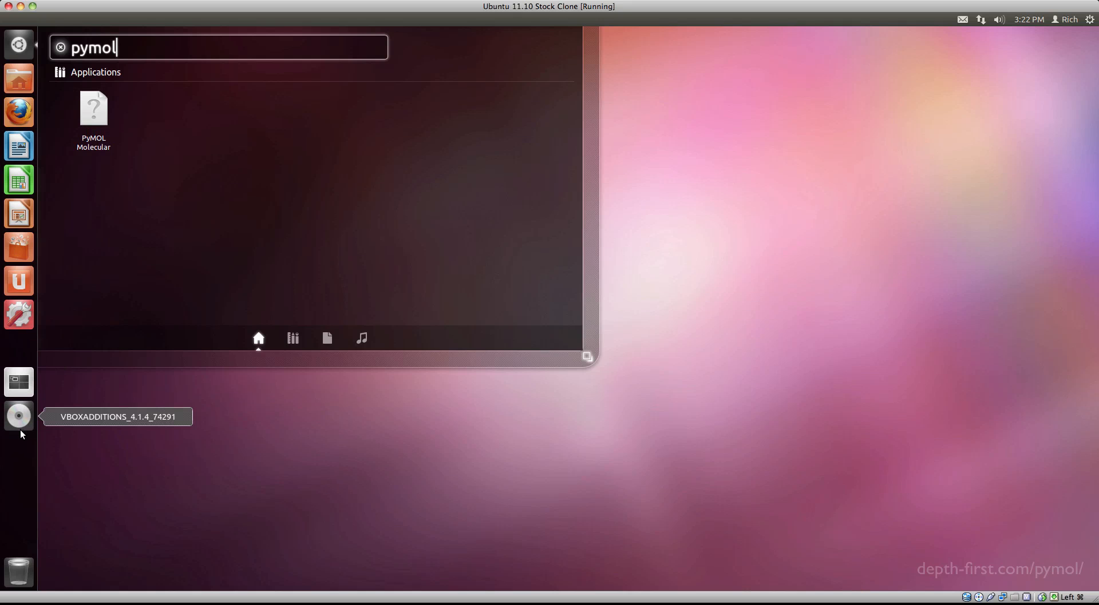
mouse_move(22, 349)
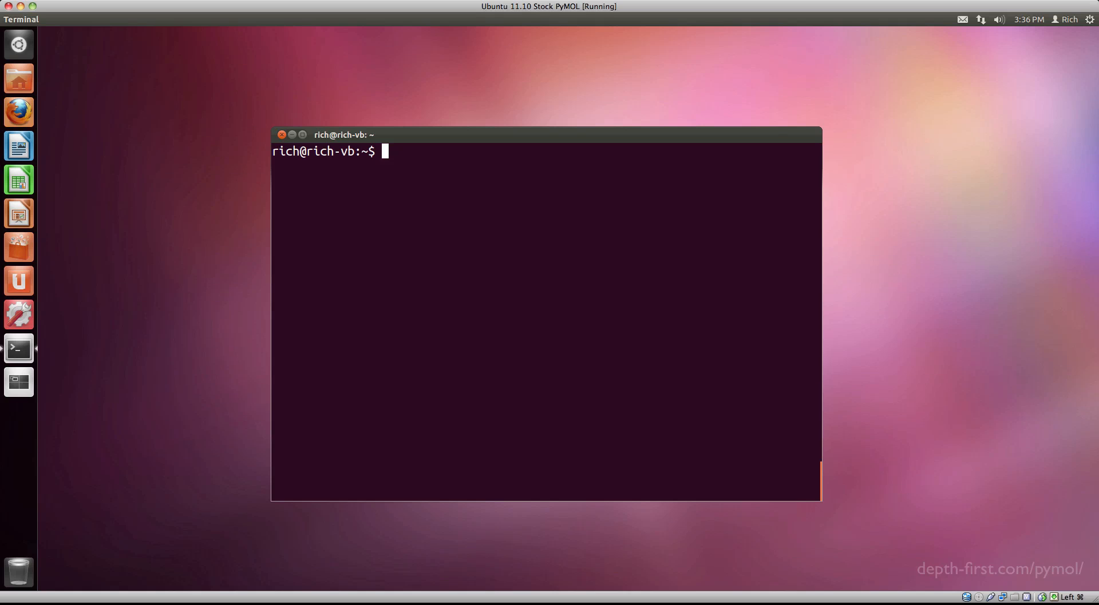
Update apt, then enter the install line for build-essential, libglew1.5-dev and python-pmw.
text(sudo apt)
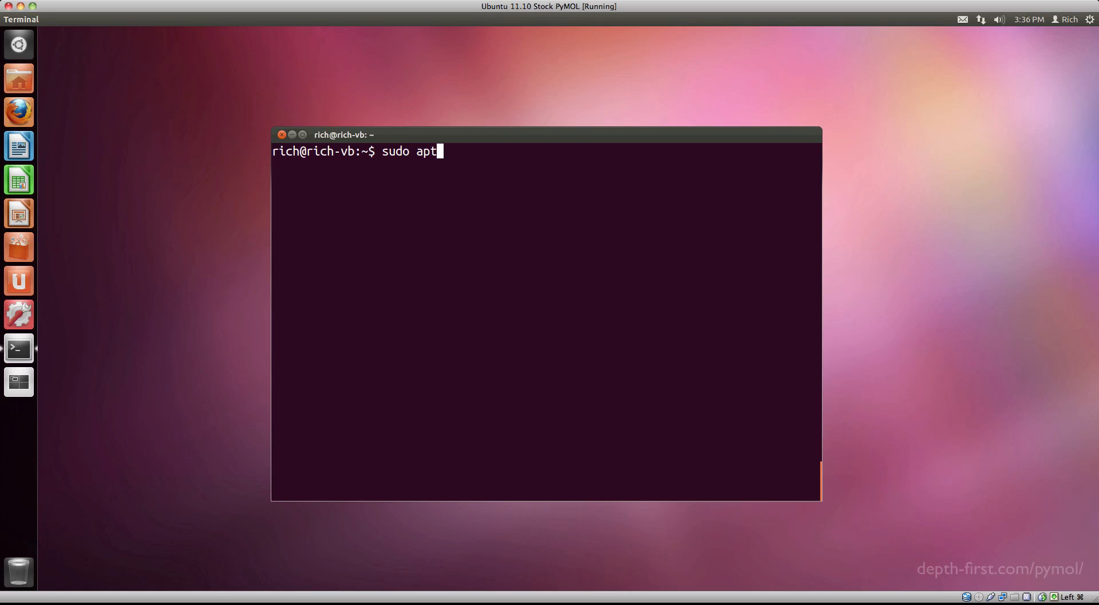
key(Return)
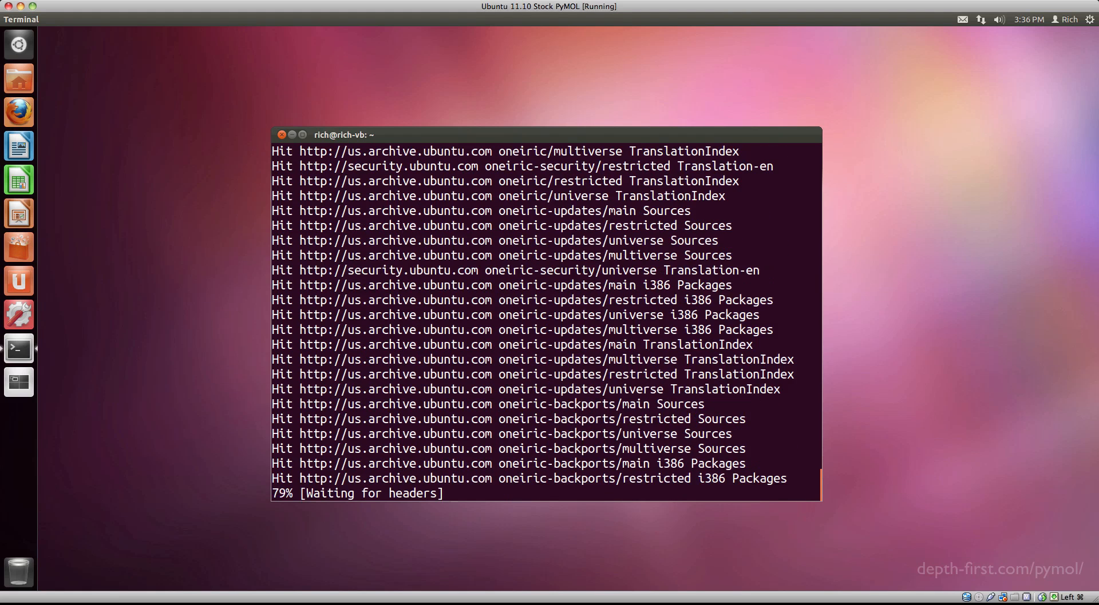
text(sudo ap)
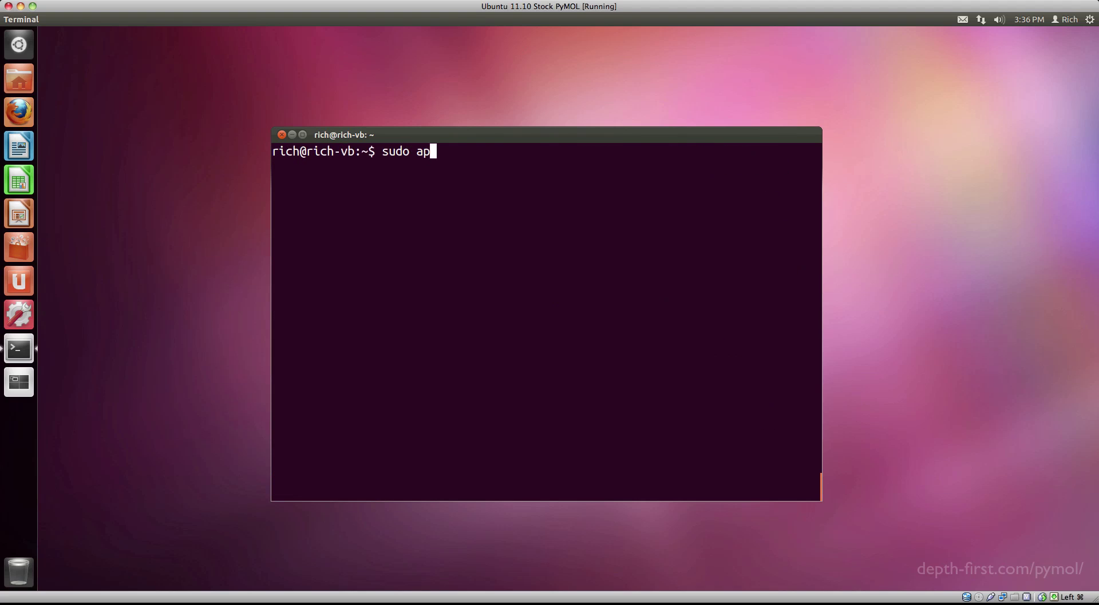
text(t-get)
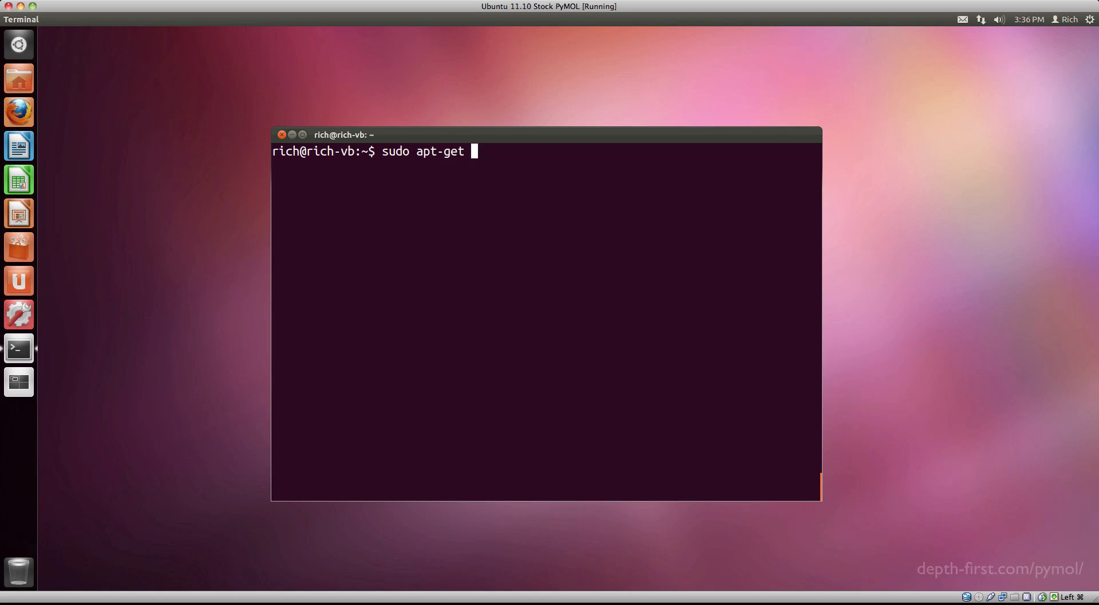
text(install build)
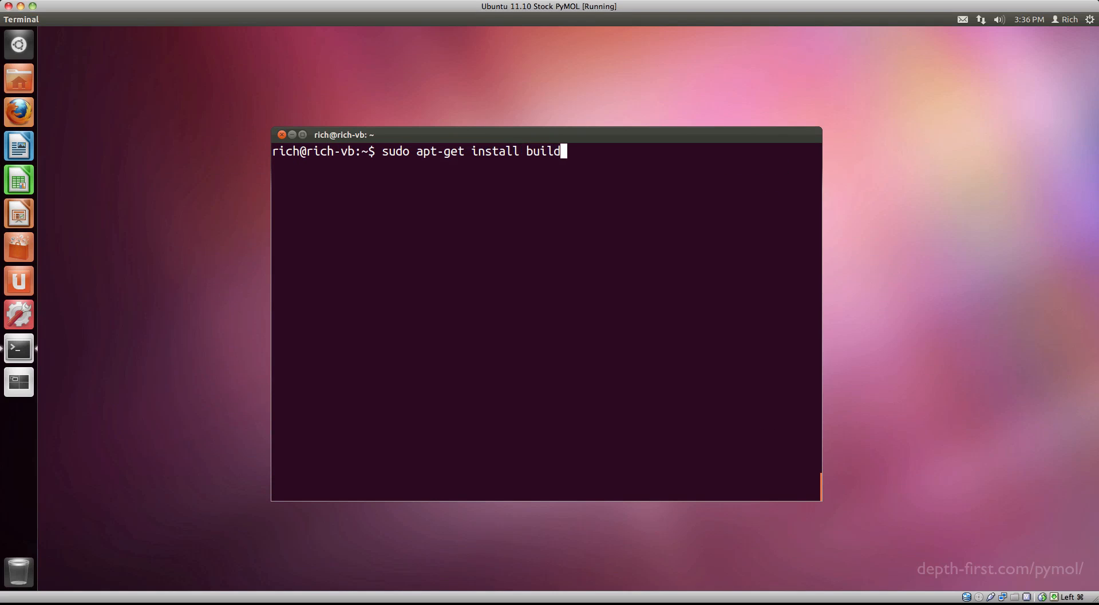
text(-e)
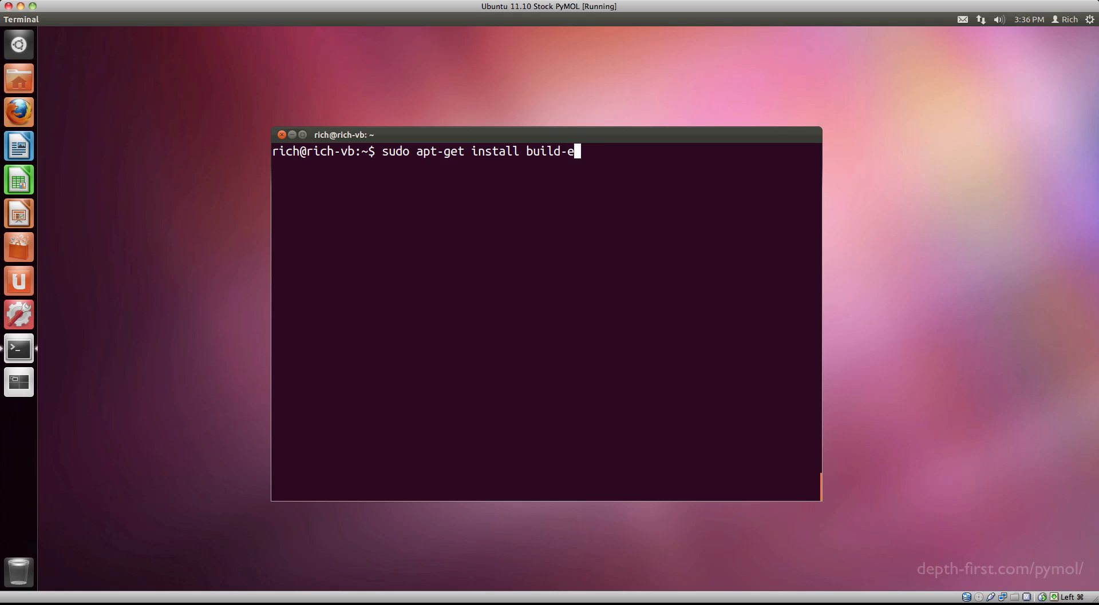
text(ssential libg)
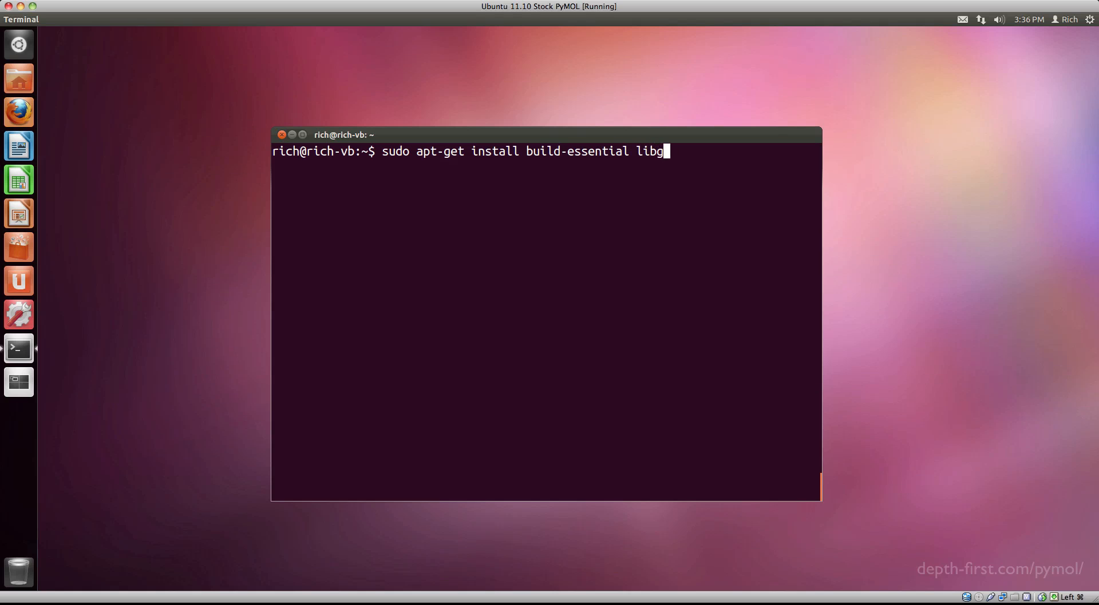
text(lew1.5)
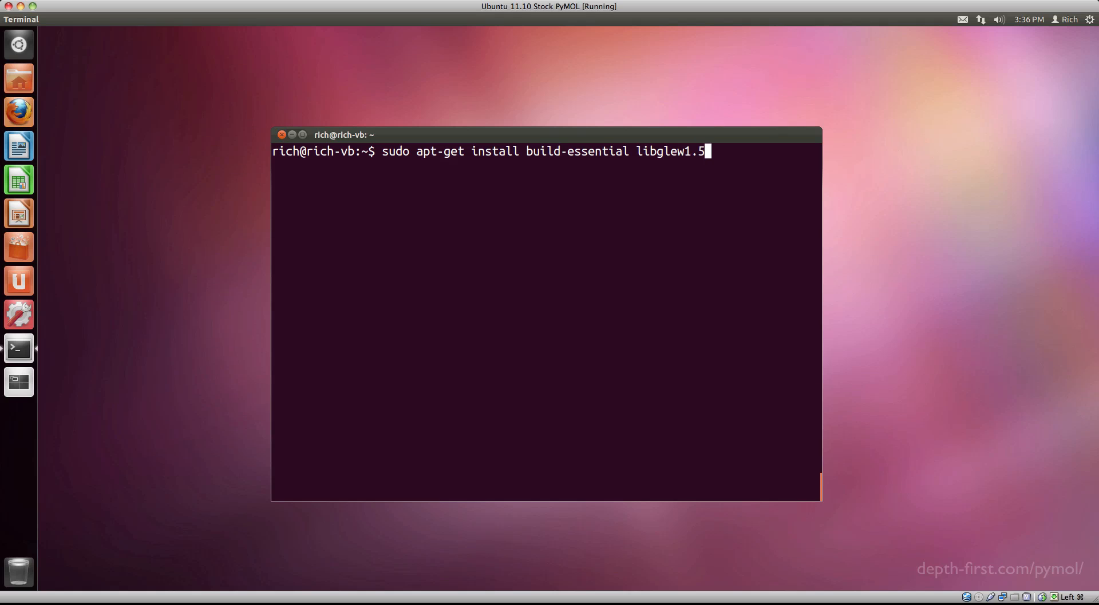
text(-dev pyt)
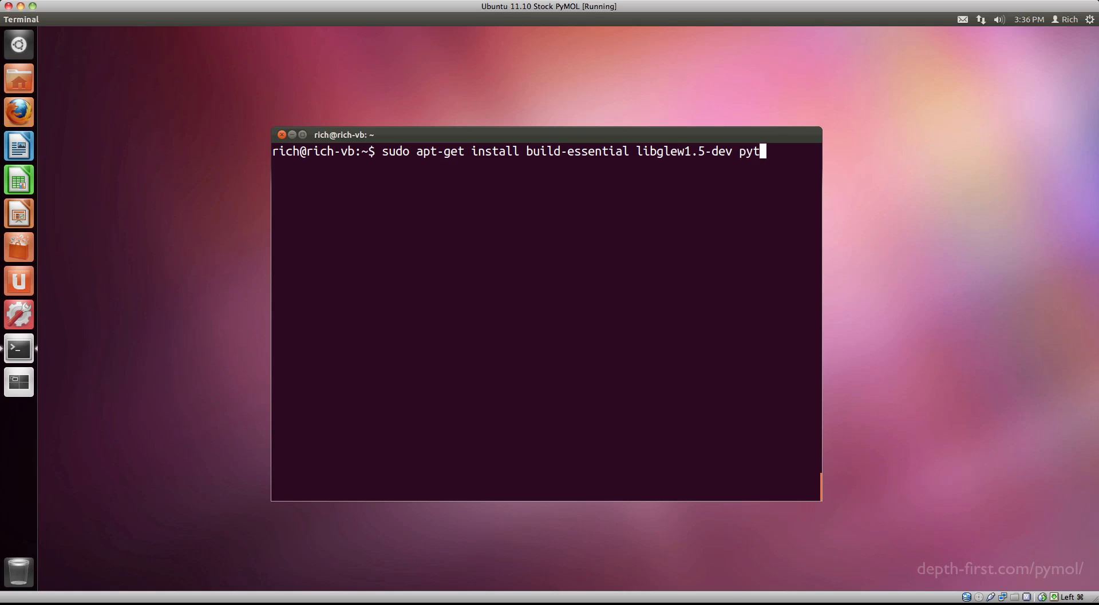
text(hon-pmw)
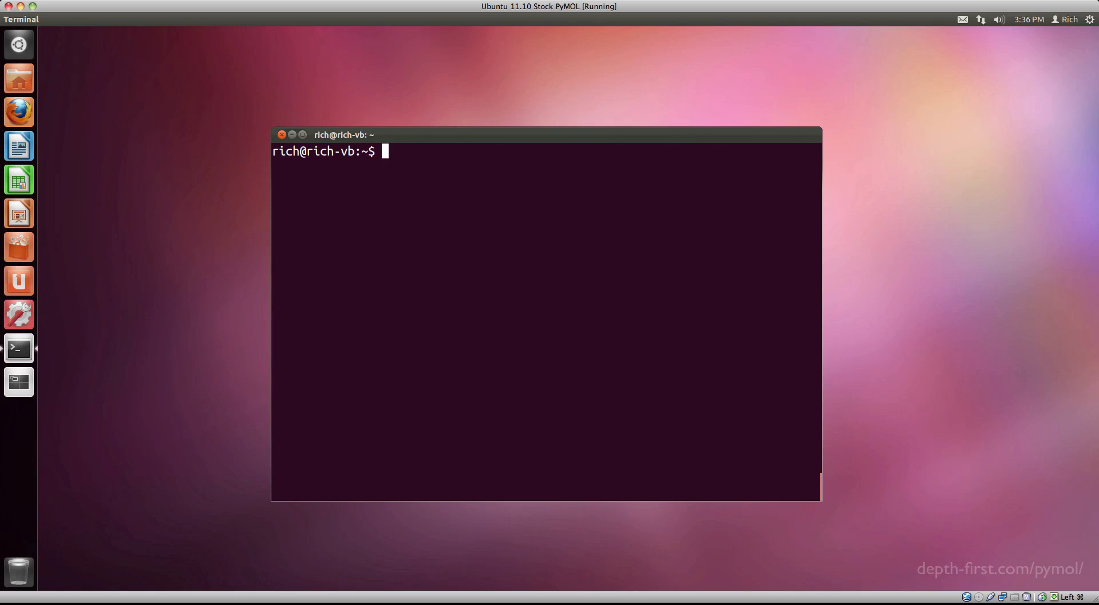
Install PyMOL's build dependencies with 'sudo apt-get build-dep pymol'.
text(sudo apt-)
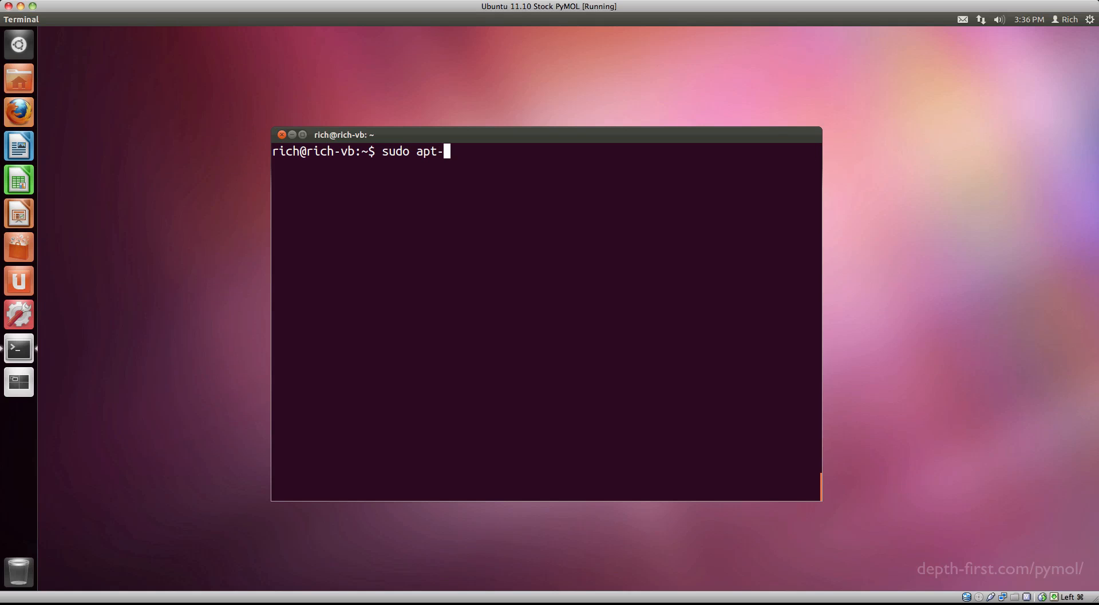
text(get build)
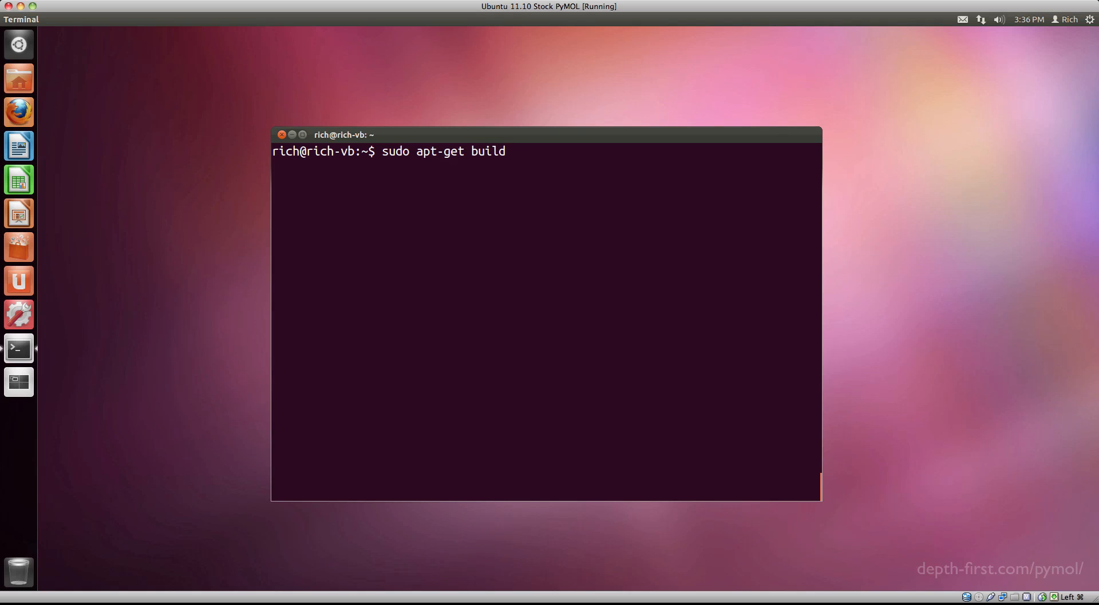
text(-dep pymol)
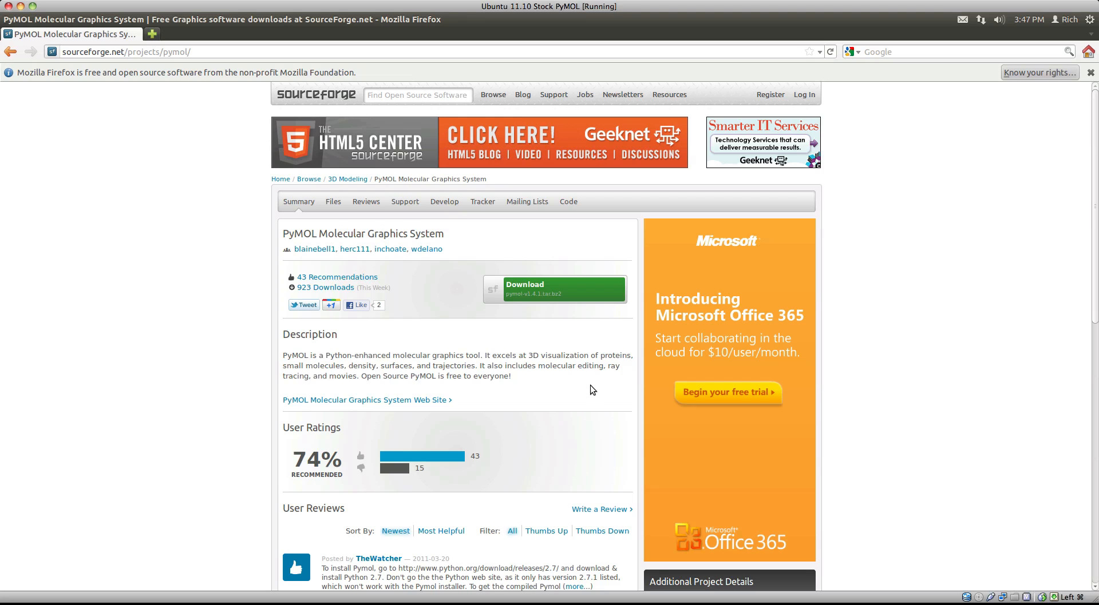
Download the latest PyMOL source tarball from the SourceForge project page.
click(544, 289)
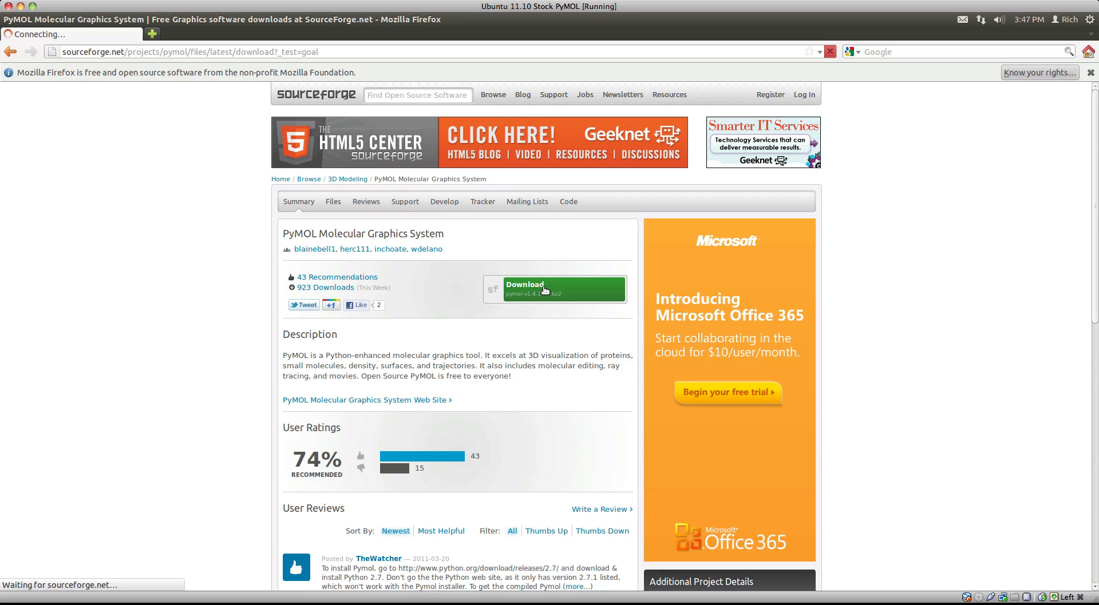
click(554, 289)
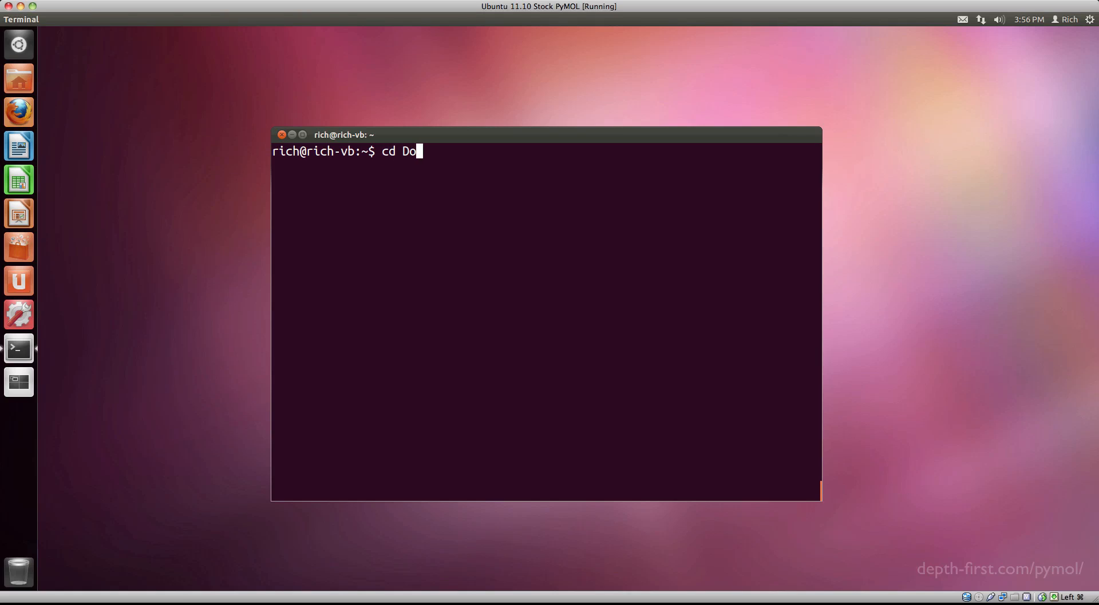
Move into Downloads and extract pymol-v1.4.1.tar.bz2 with tar xvf.
key(Enter)
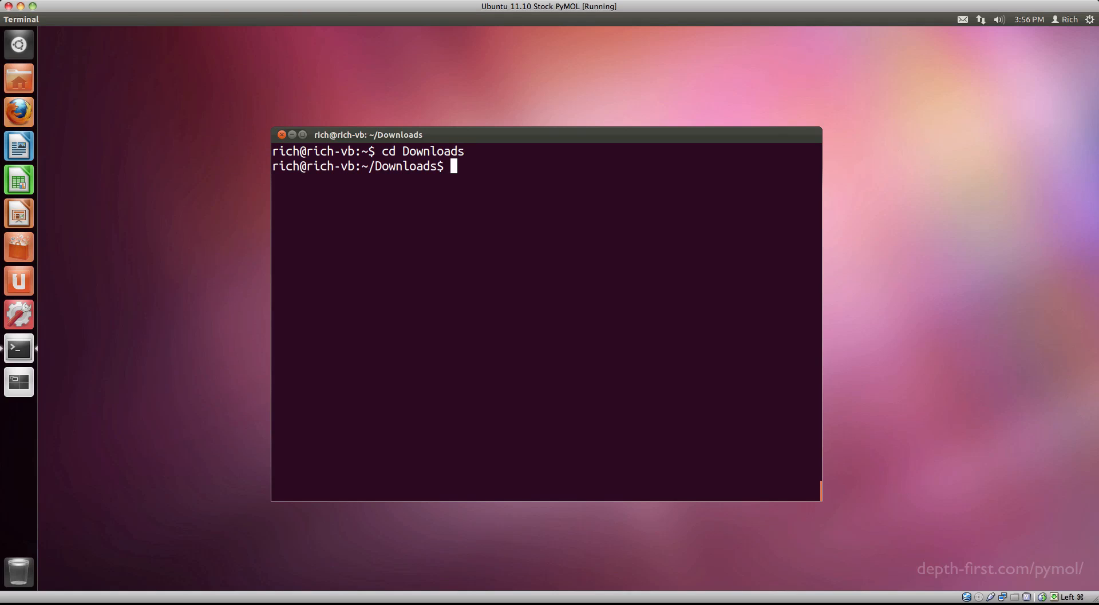
text(tar)
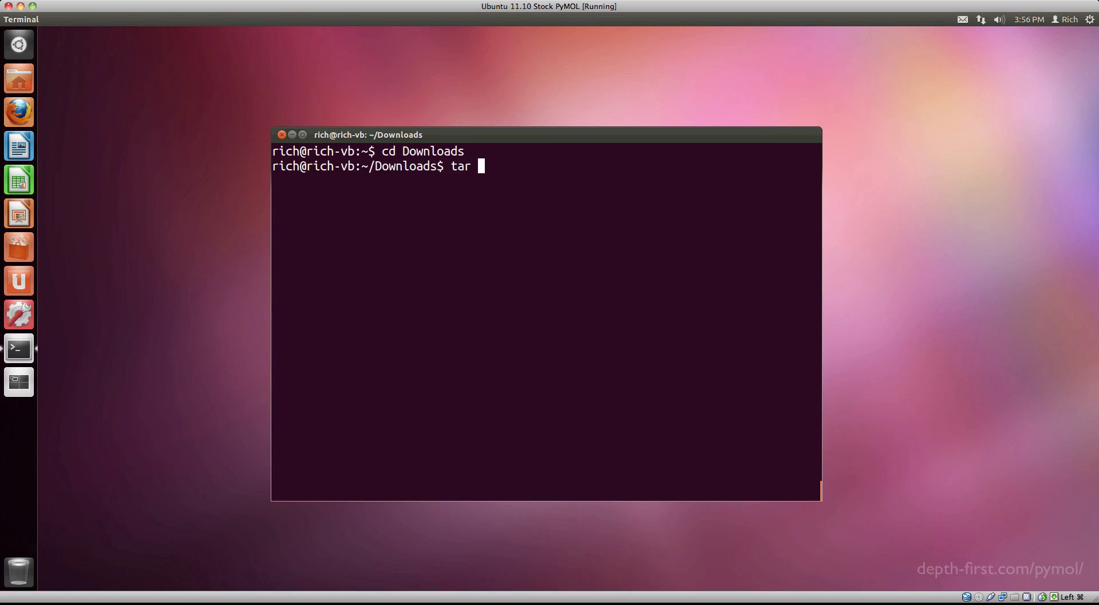
text(xvf pymol-v1.4.1.tar)
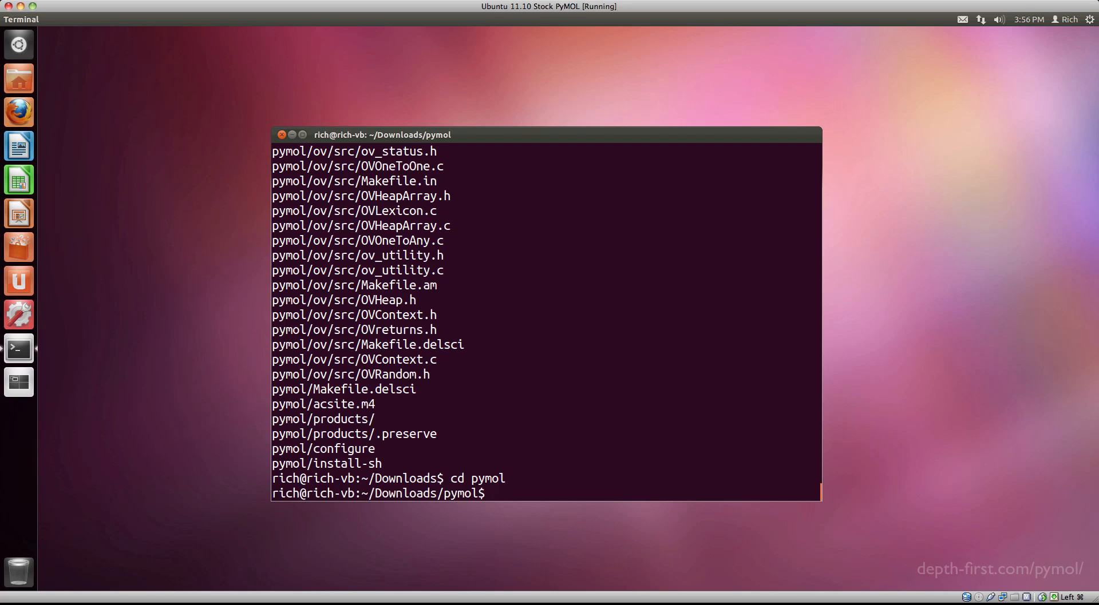
Compile PyMOL from source with 'python setup.py build'.
text(py)
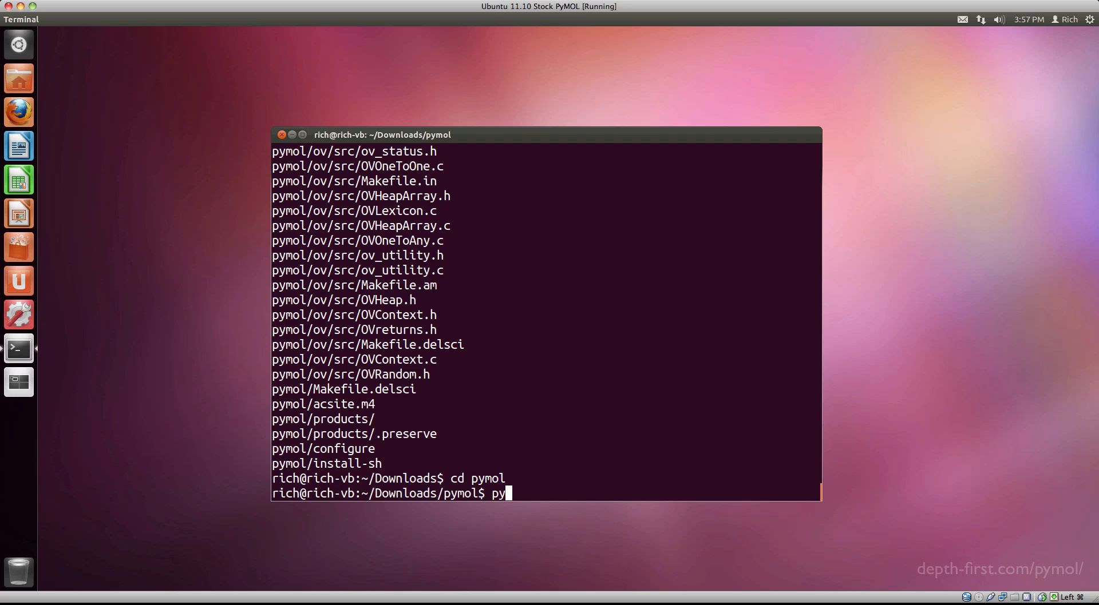
text(thon setup)
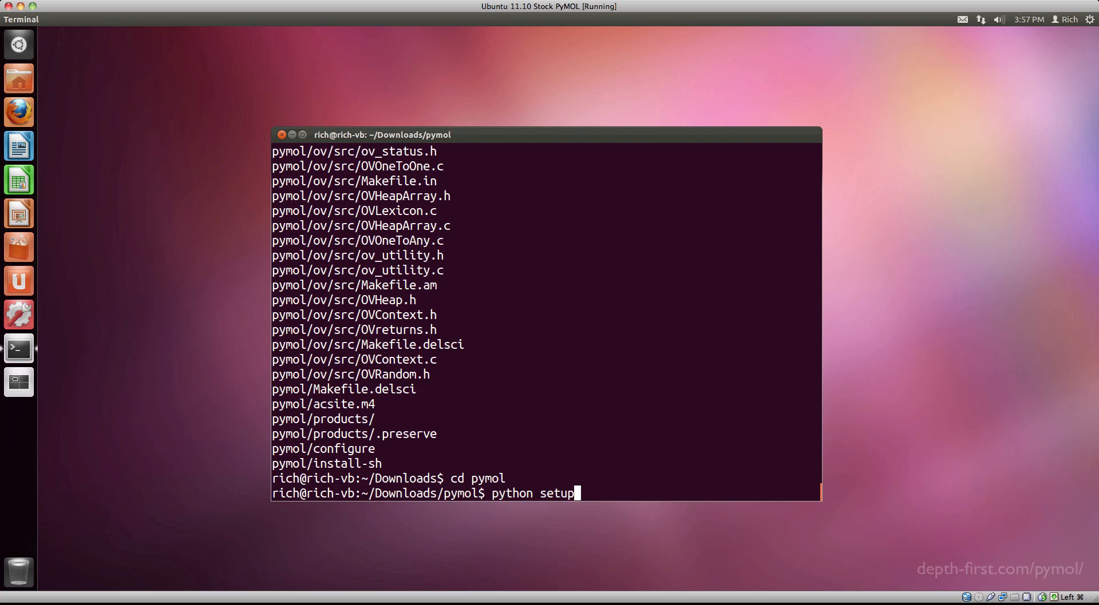
text(.py)
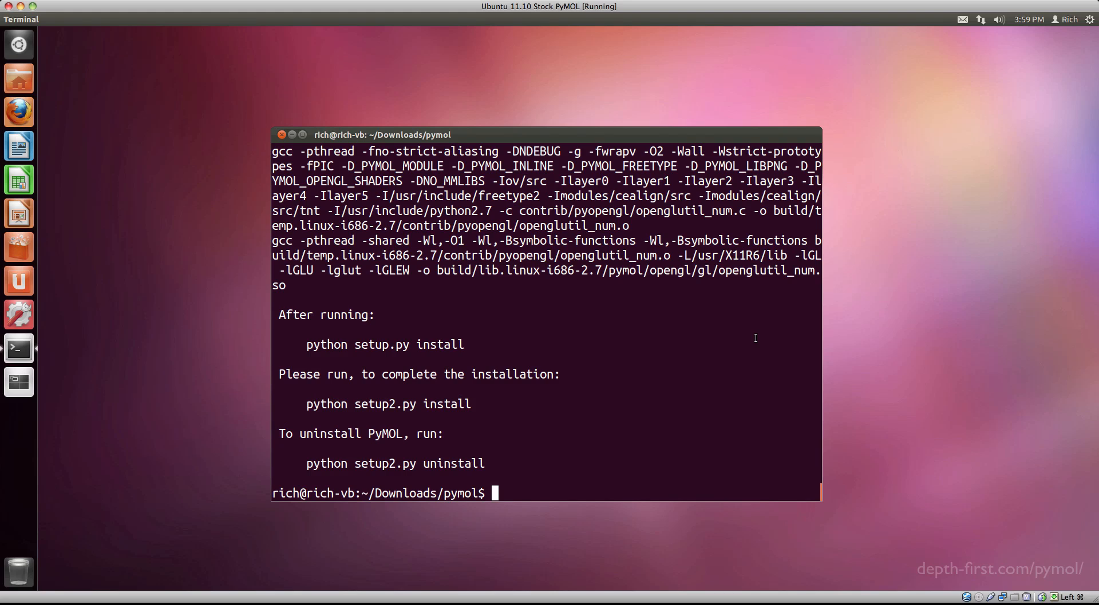
Install the built PyMOL system-wide with 'sudo python setup.py install'.
text(sudo)
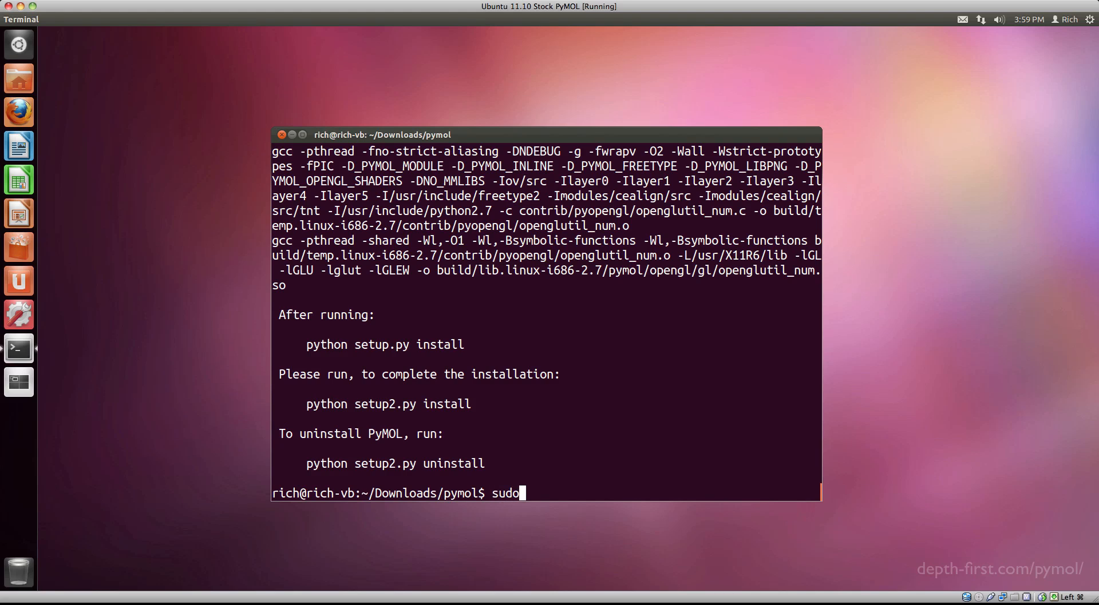
text(python)
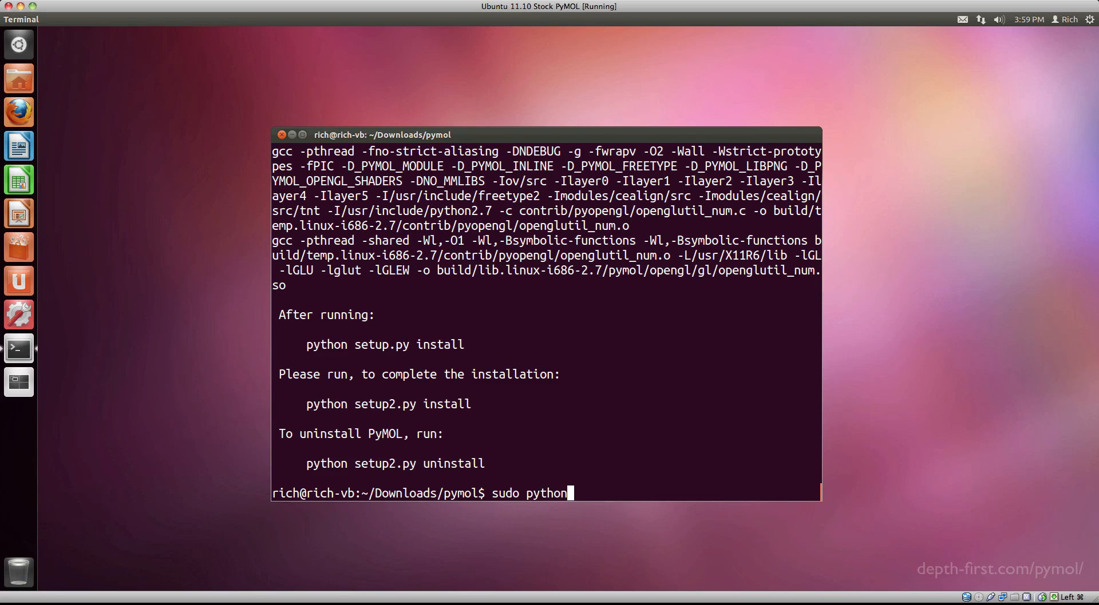
text(setup.py)
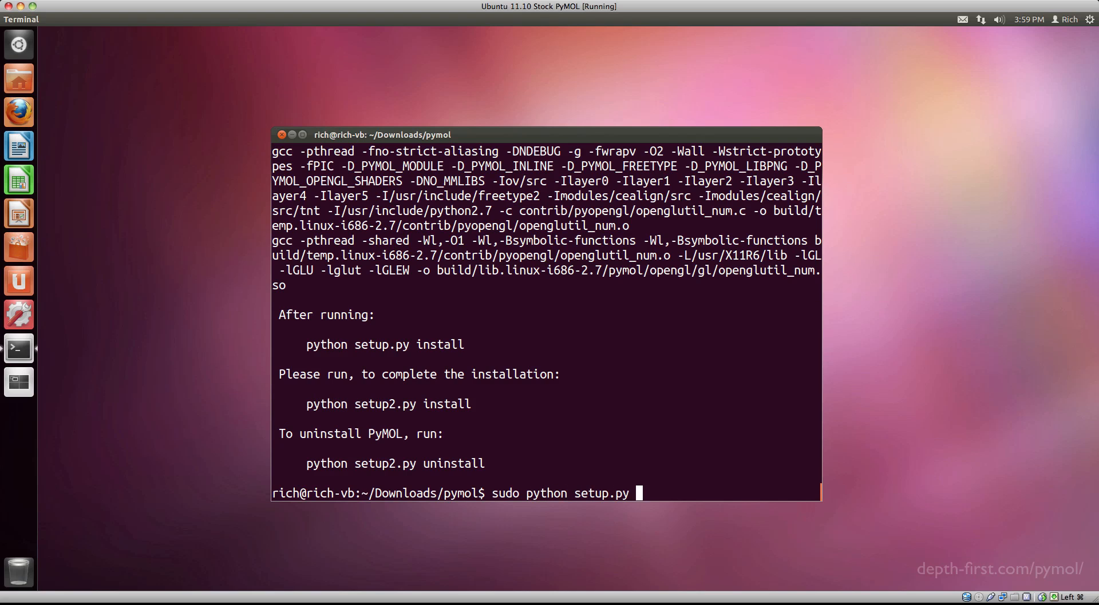
text(inst)
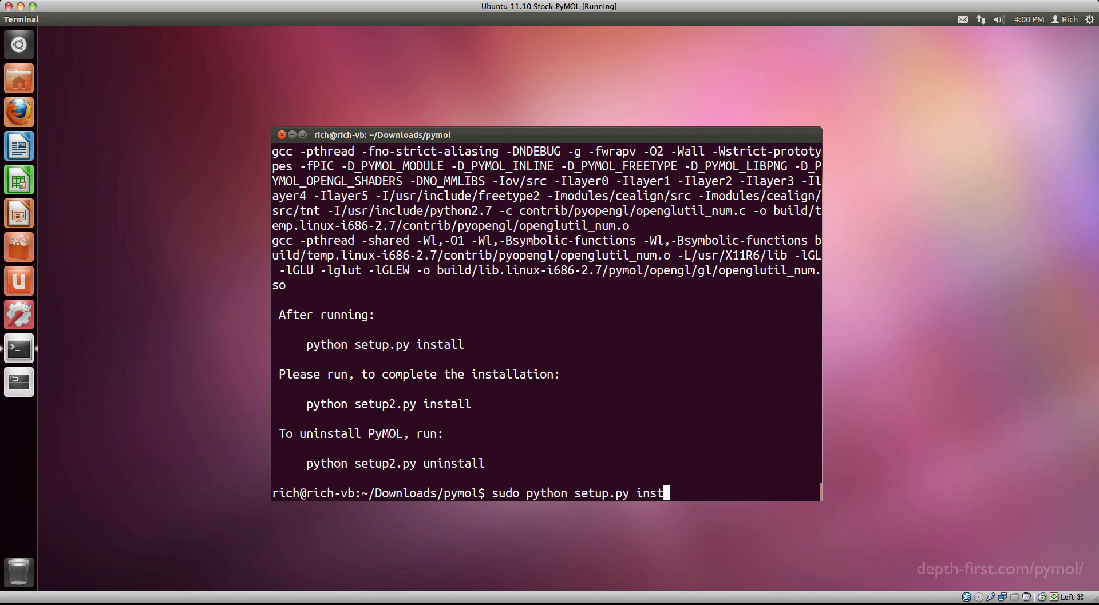
text(all)
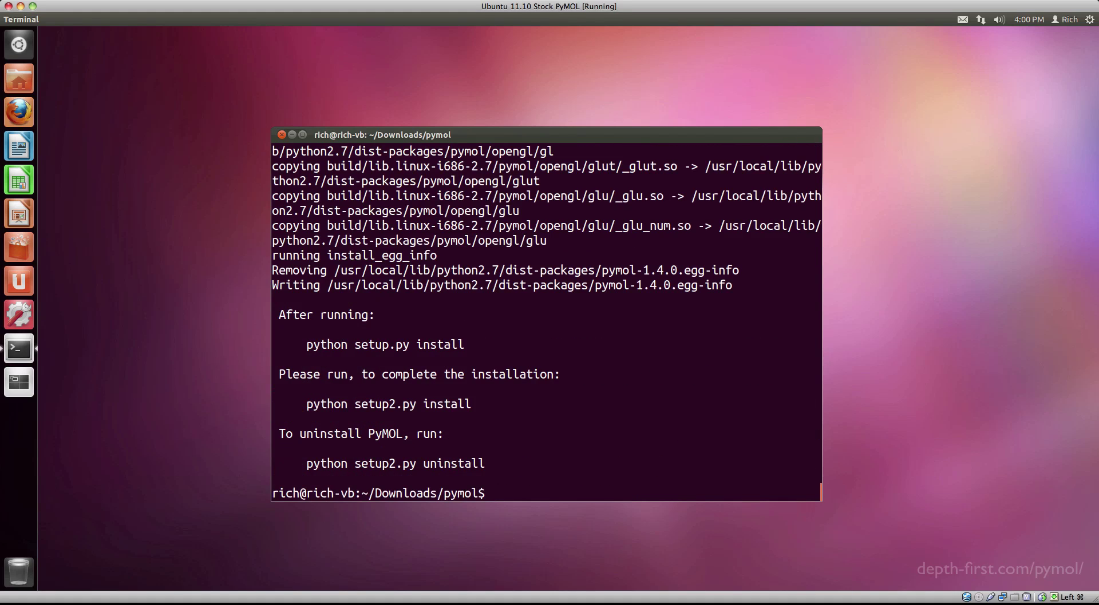
Run 'sudo python setup2.py install' to finish installing PyMOL and create the ./pymol launcher.
text(sudo)
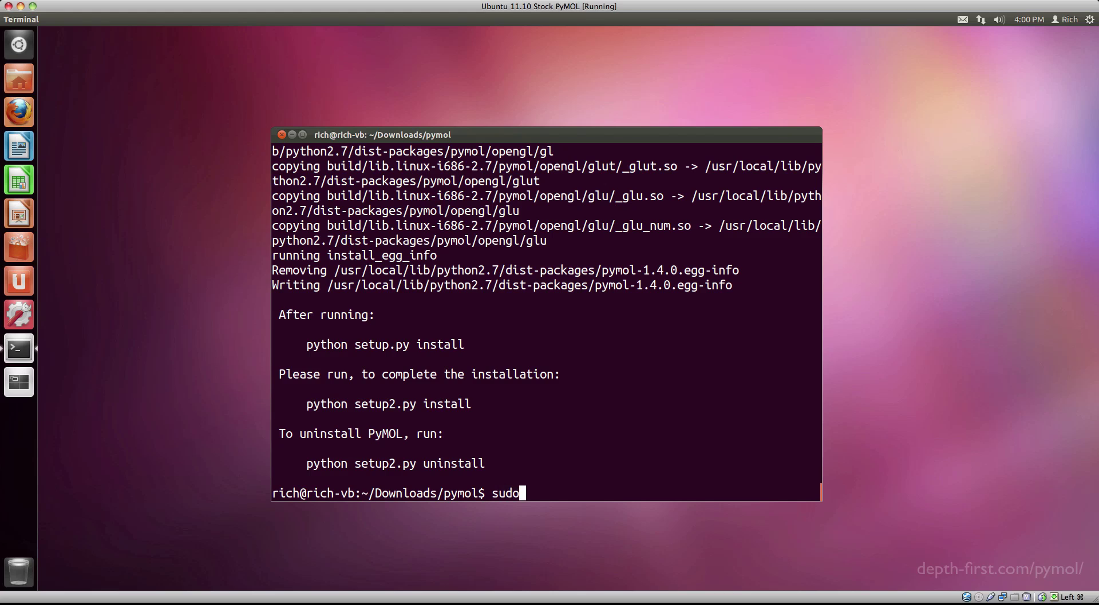
text(s)
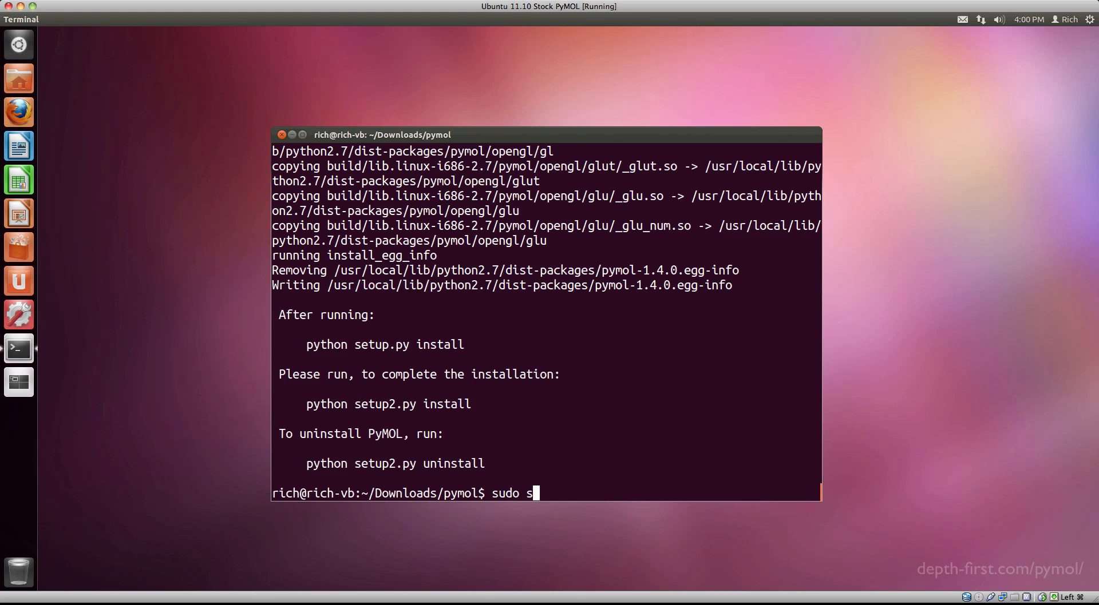
text(ytho)
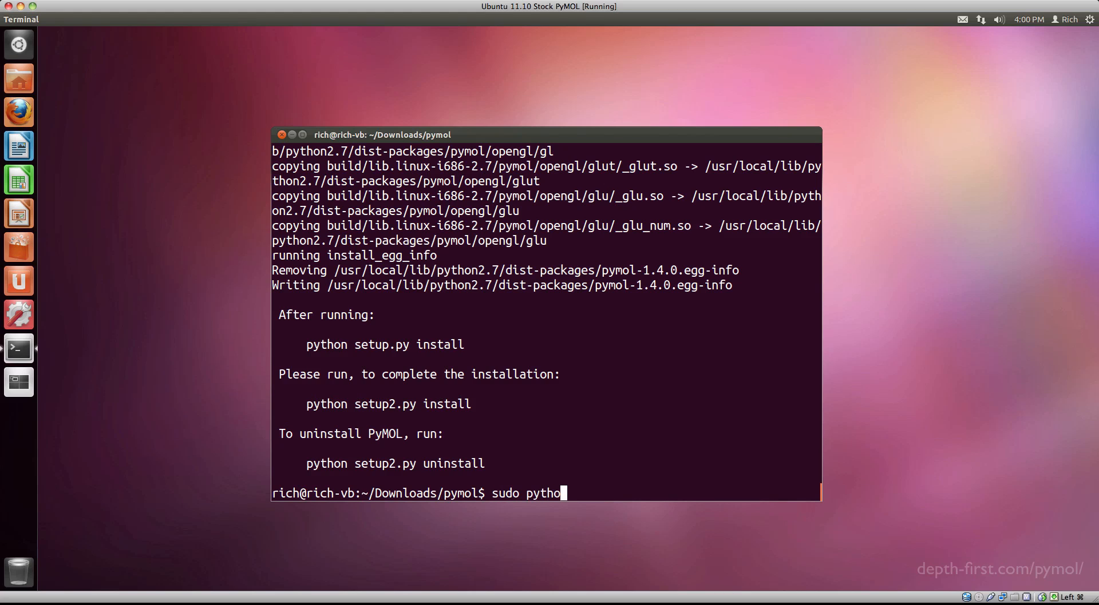
text(n setup)
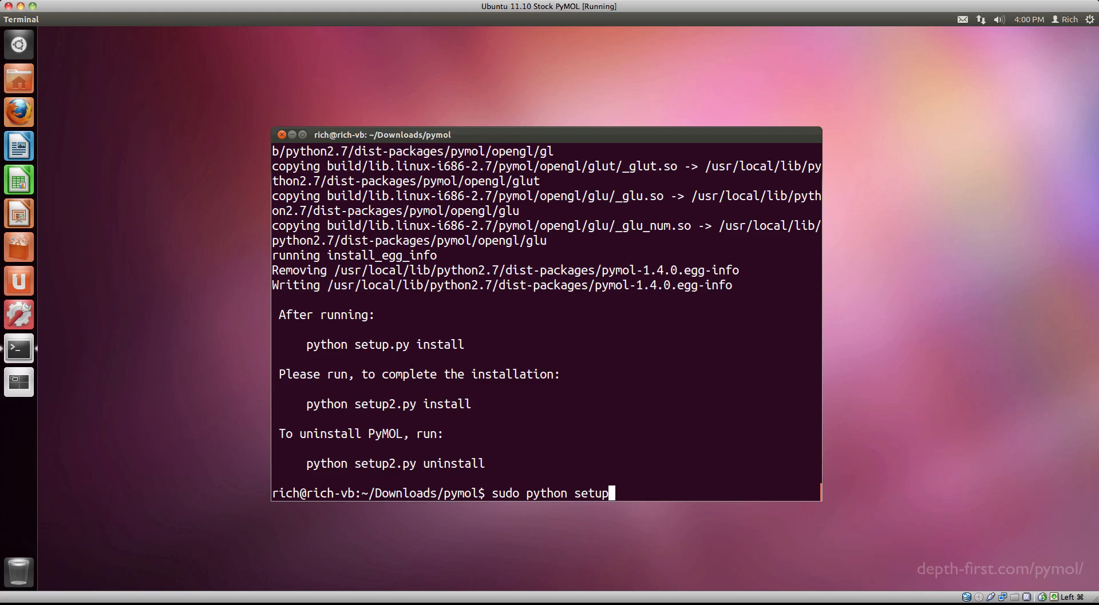
text(2.py)
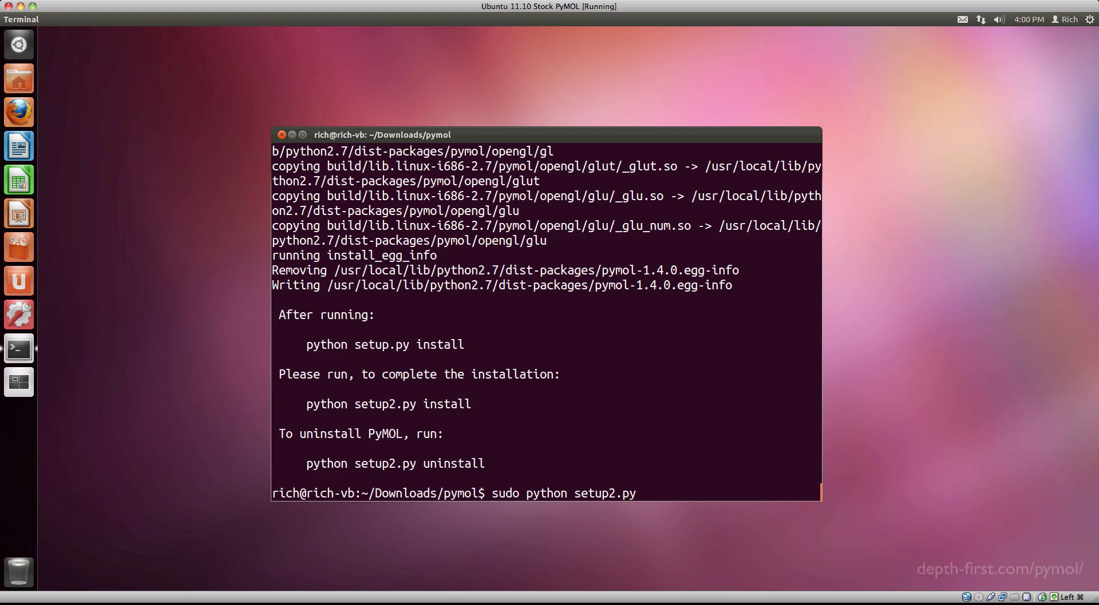
text(install)
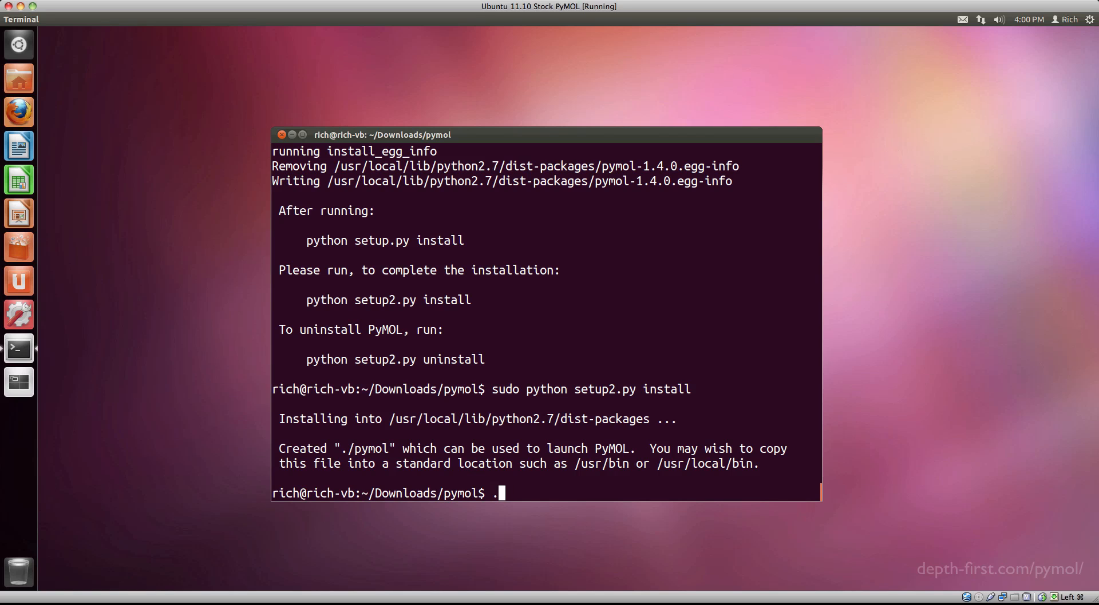
text(/pymol)
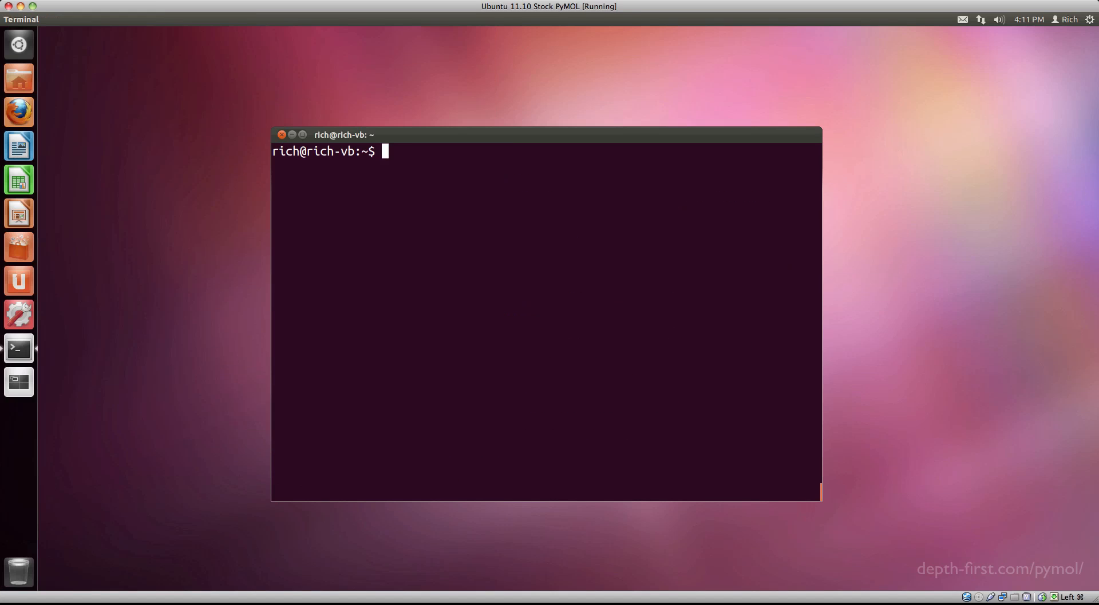
Create a 'local' folder in home and move Downloads/pymol into it.
text(cd)
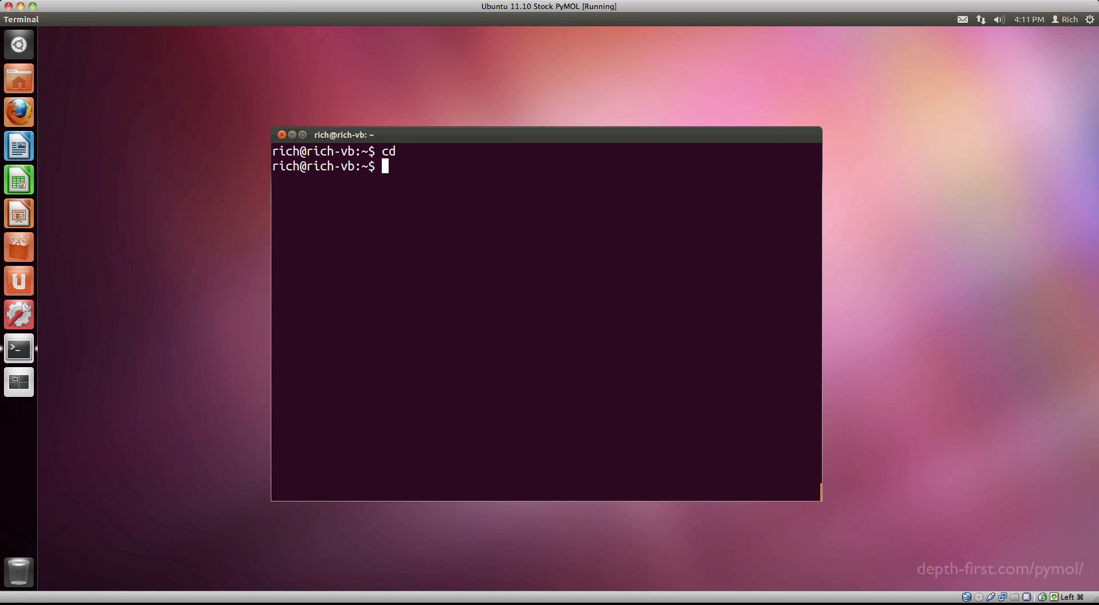
text(mkdir local)
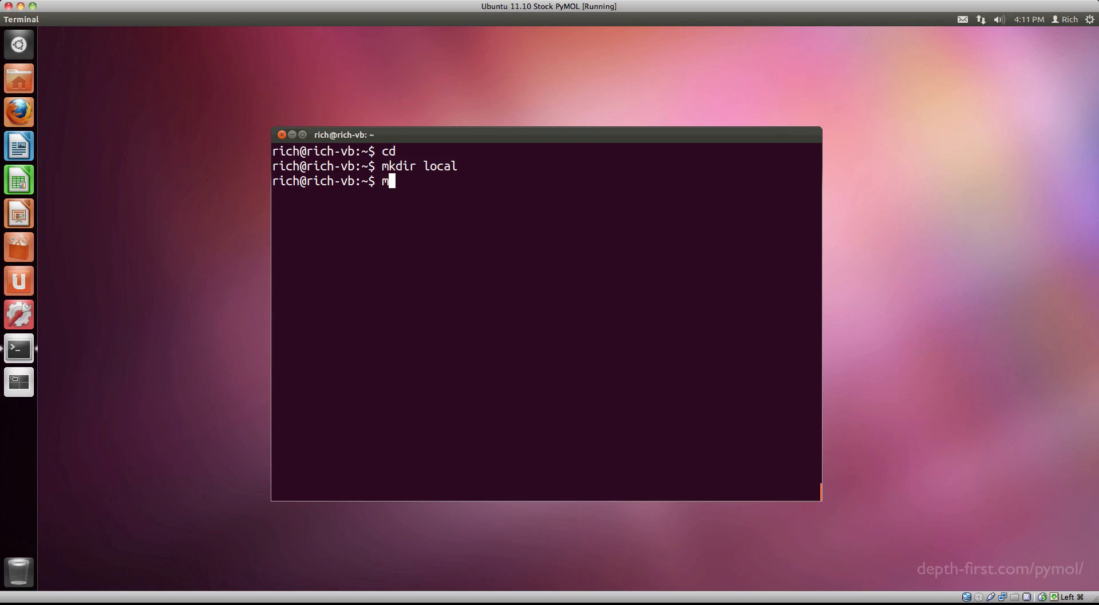
text(v Downloads/p)
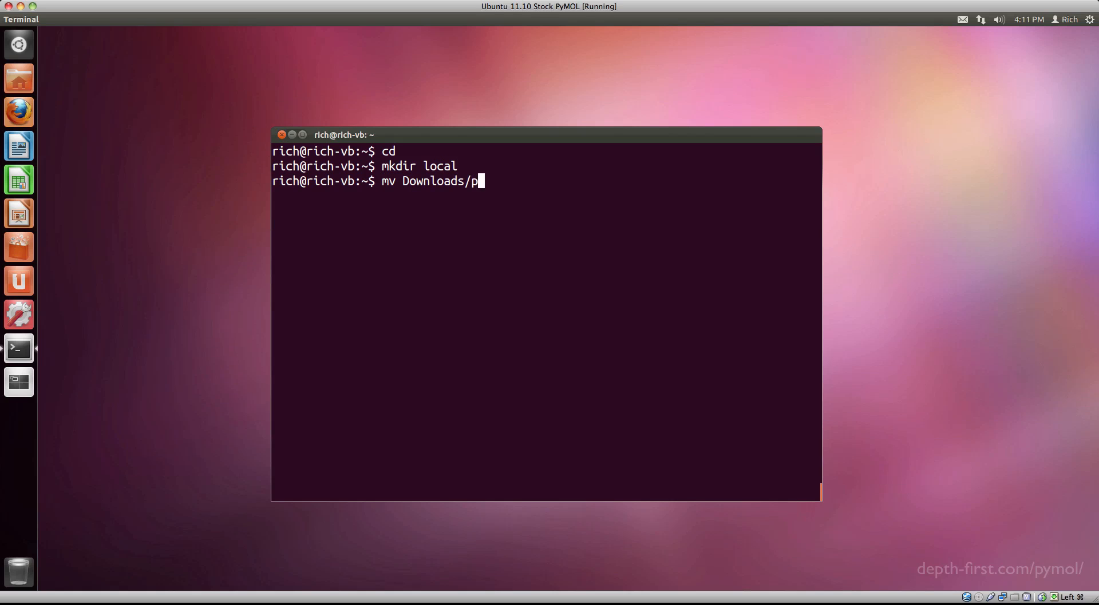
text(ymol local)
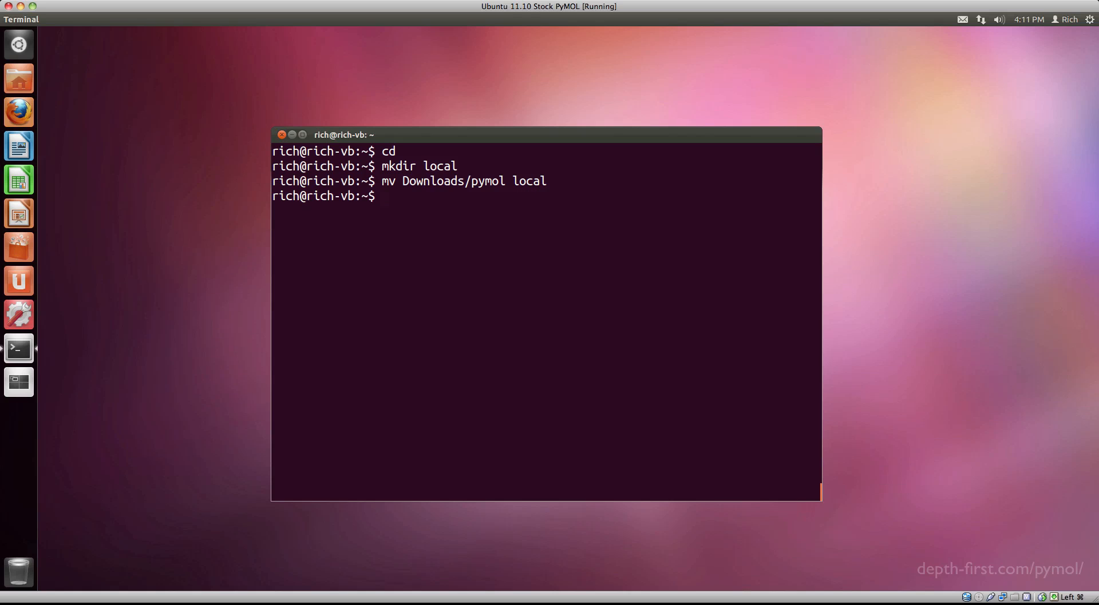
text(nano)
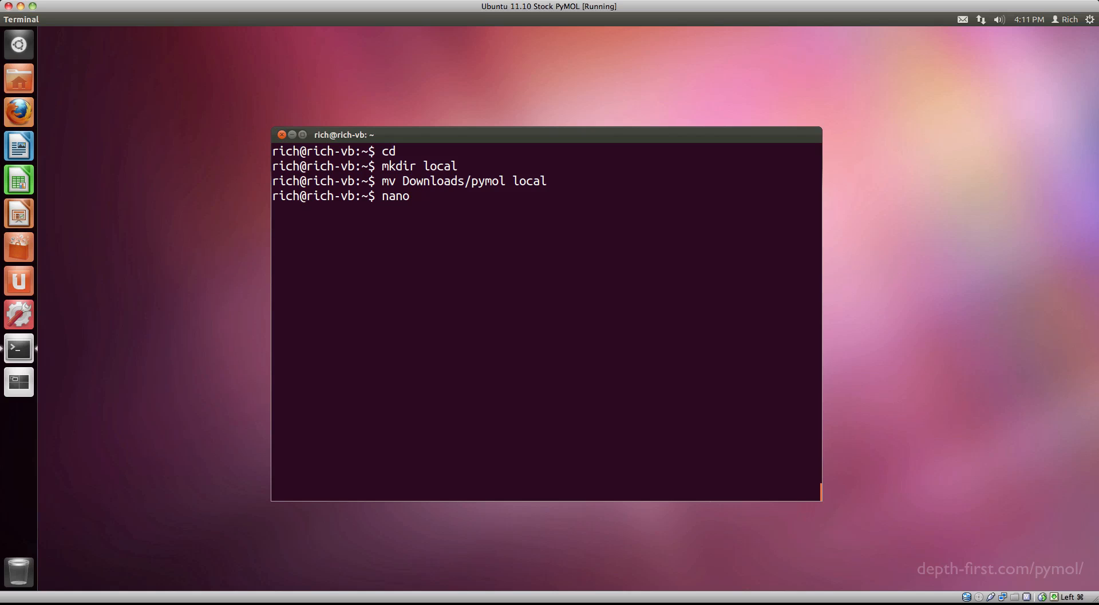
Edit .bashrc in nano to append PATH=$PATH:$HOME/local/pymol and export PATH.
text(.bashrc)
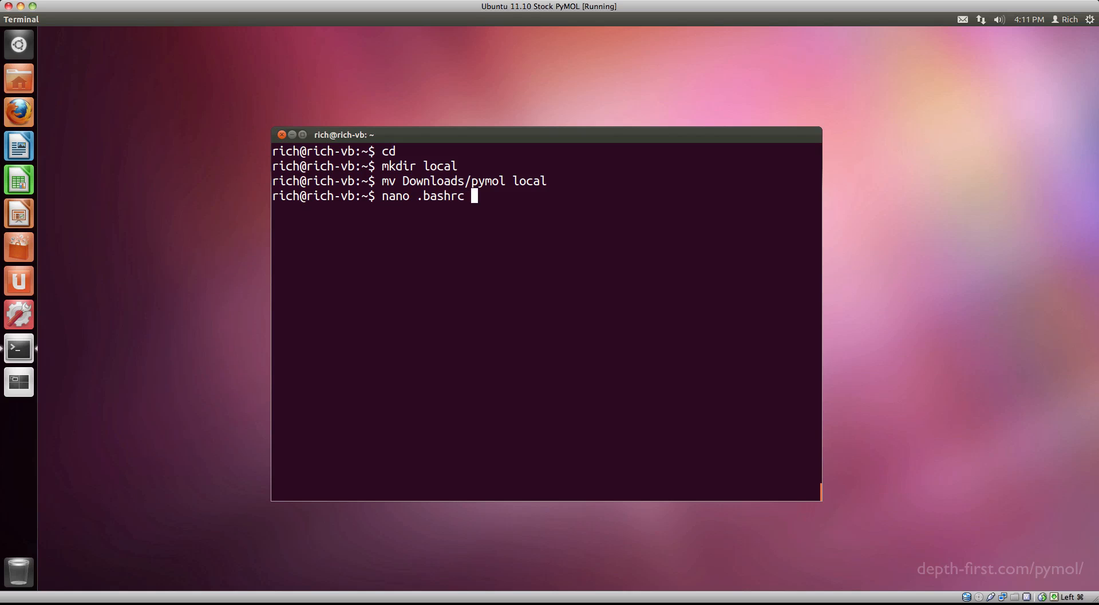
key(Return)
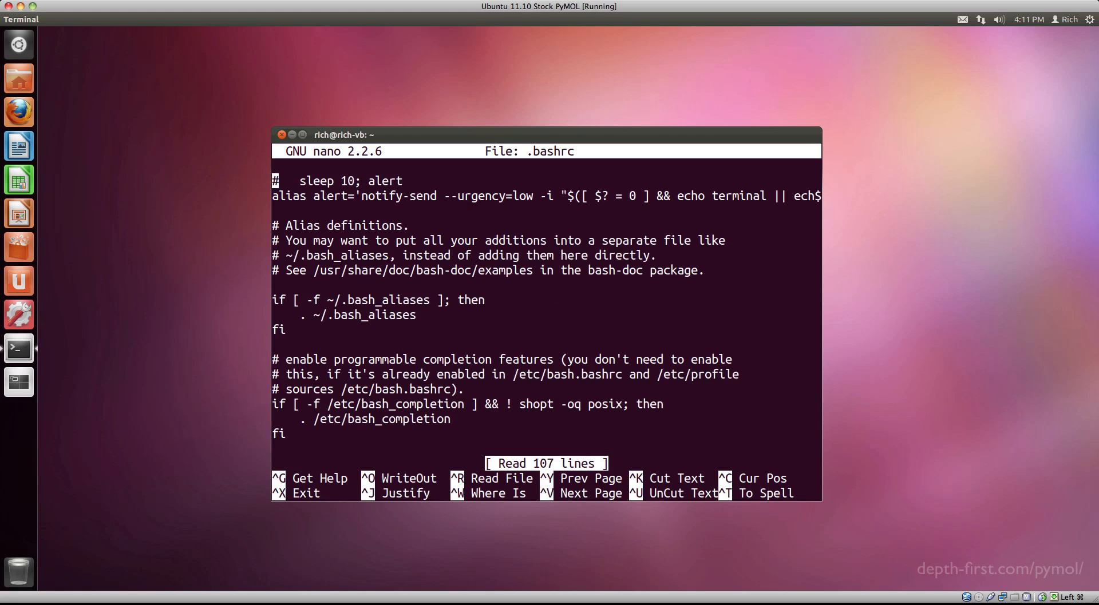
scroll(down, 3)
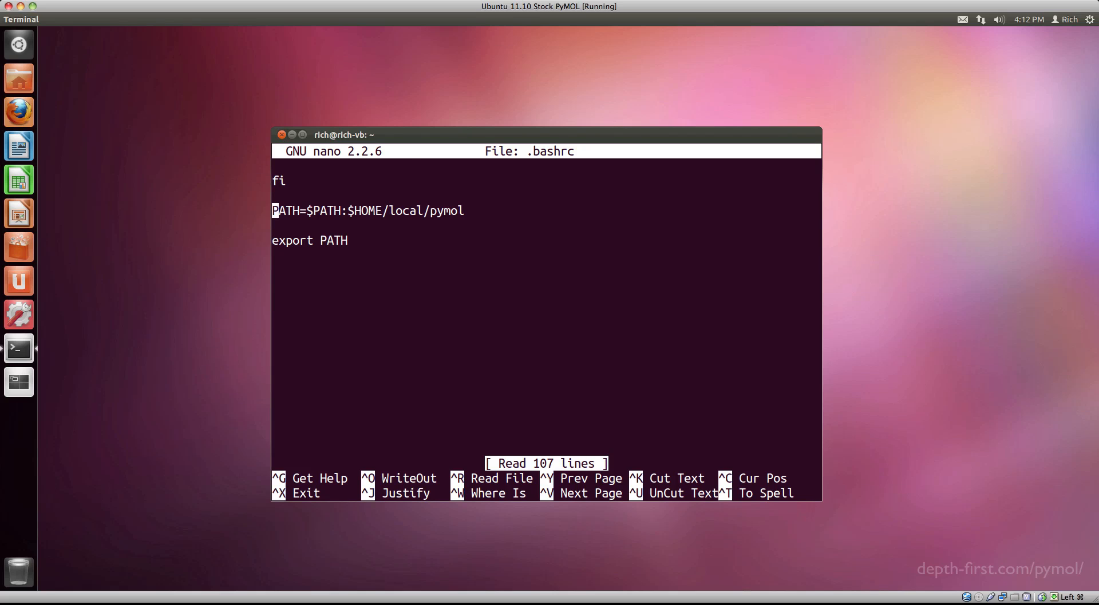
key(ctrl+x)
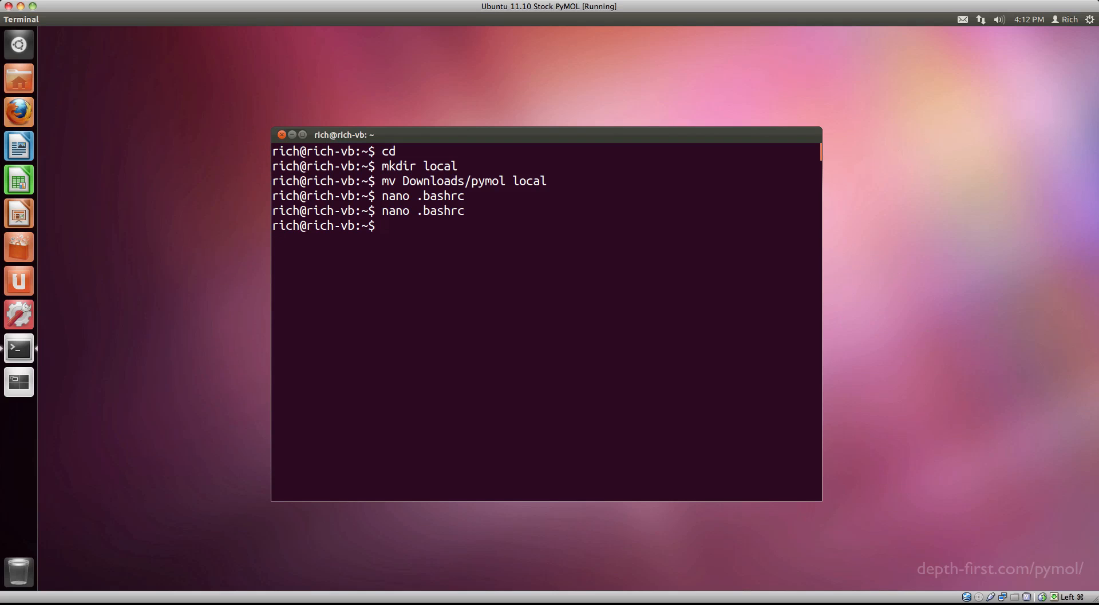
Source .bashrc and launch PyMOL with the 'pymol' command.
text(so)
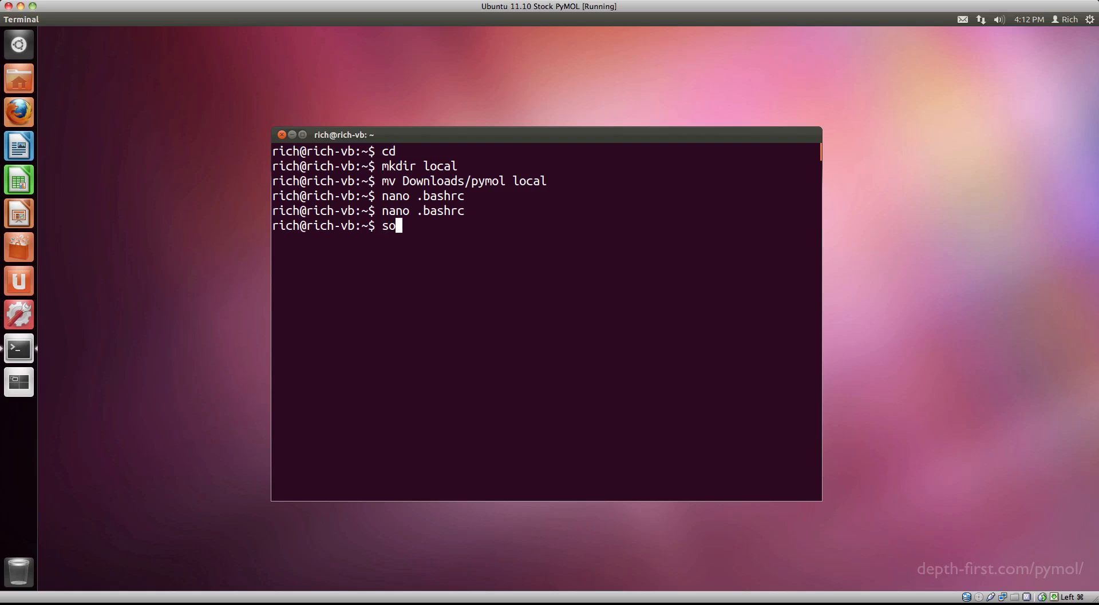
text(urce .bashrc)
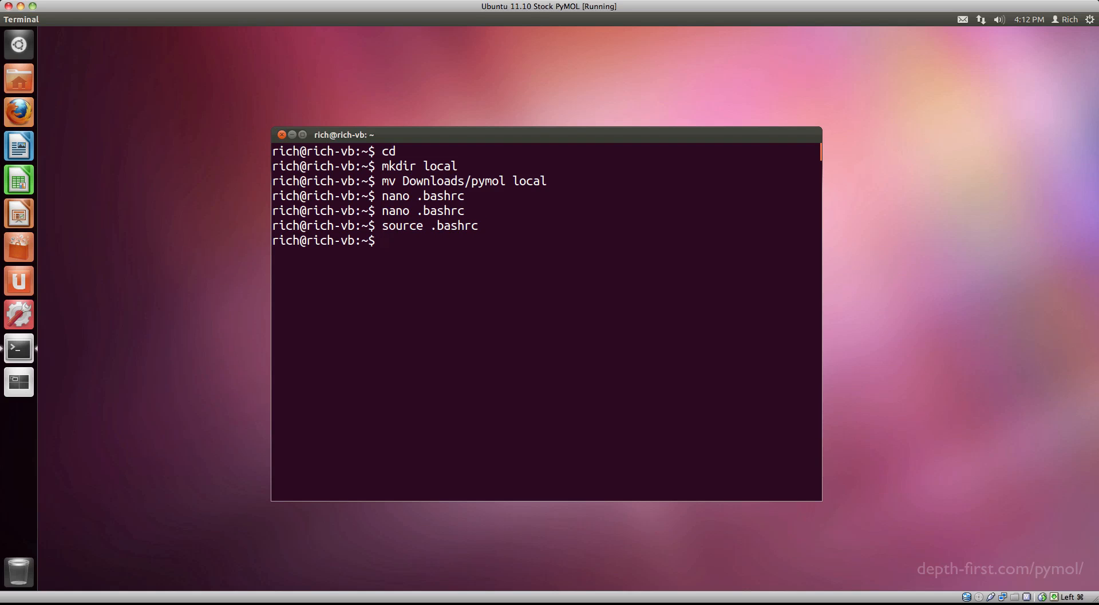
text(pymol)
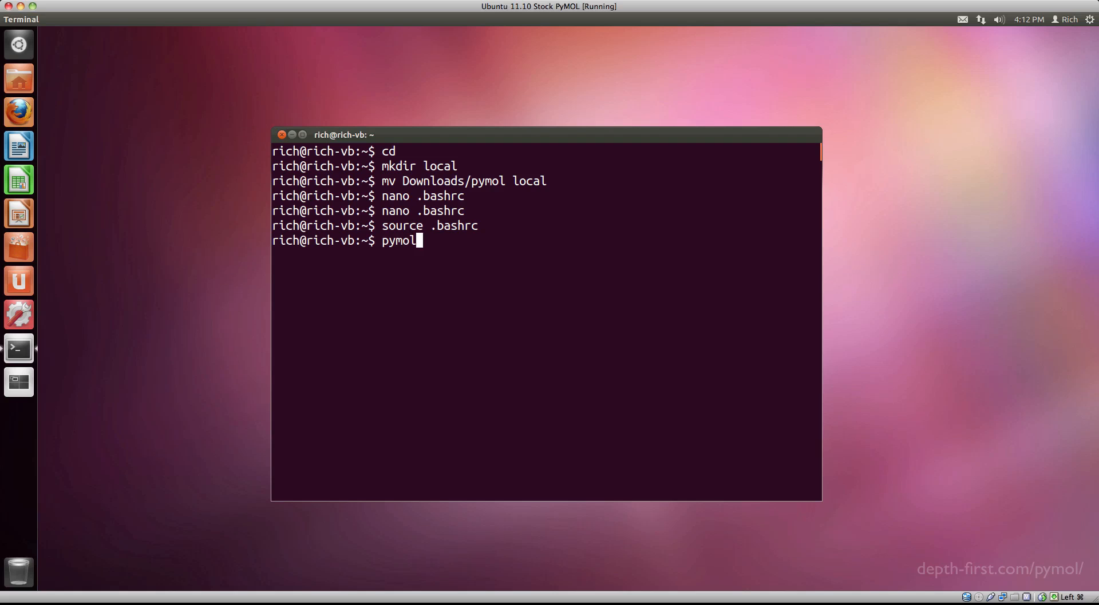
key(Return)
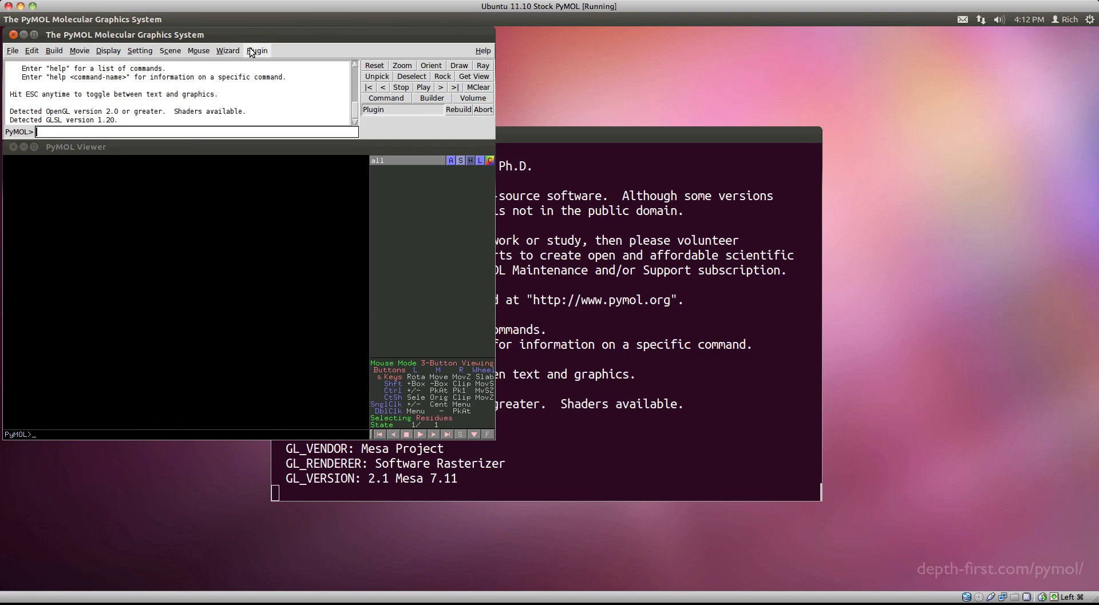
Run Wizard > Demo > Cartoon Ribbons to show a rainbow-coloured ribbon protein.
click(227, 50)
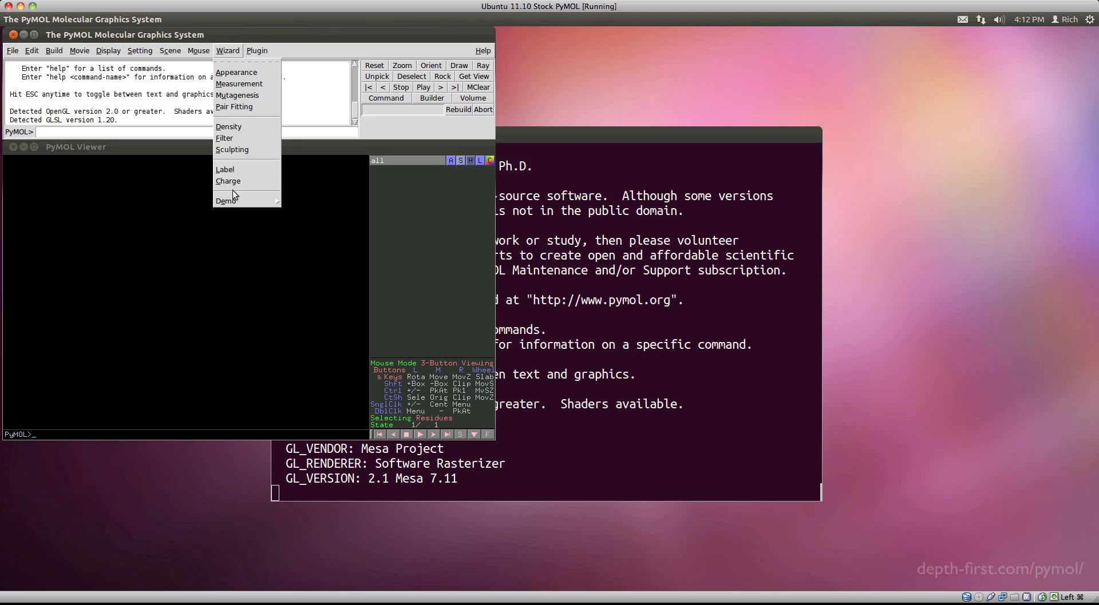
mouse_move(226, 201)
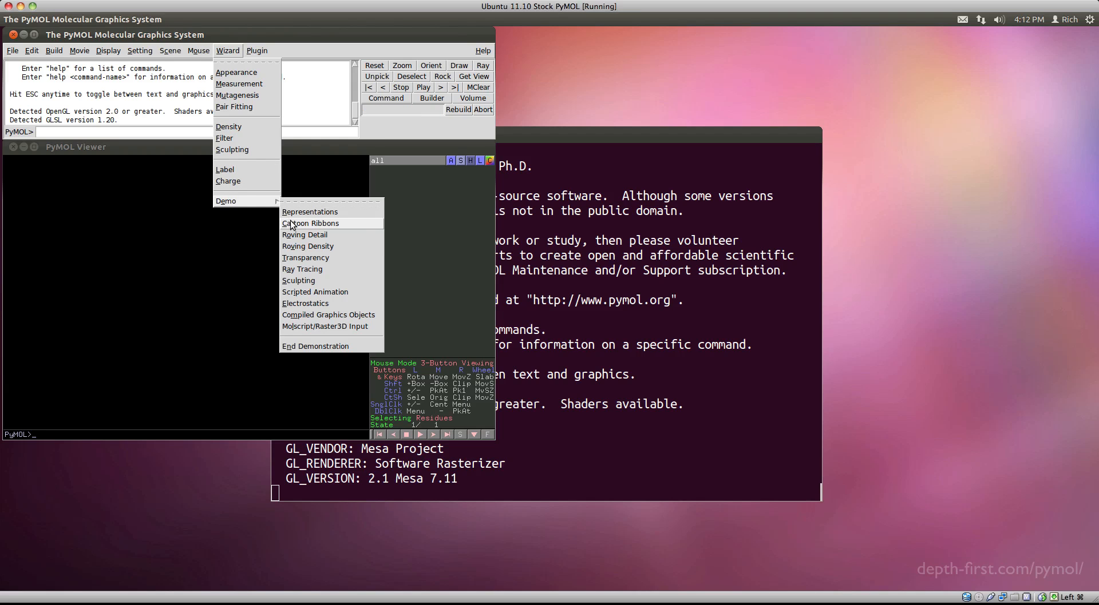
click(311, 223)
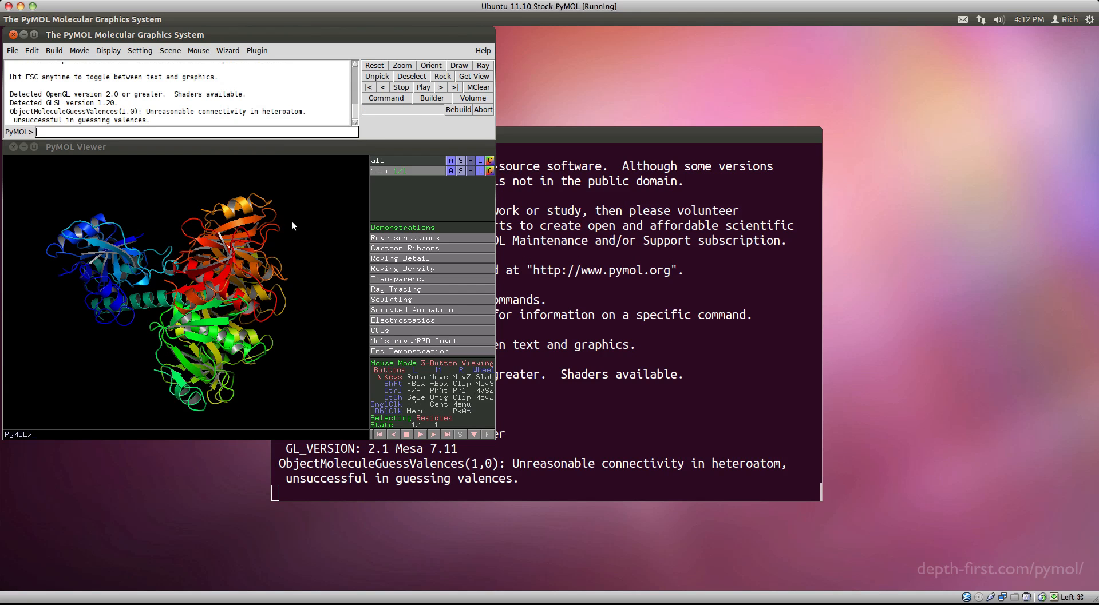